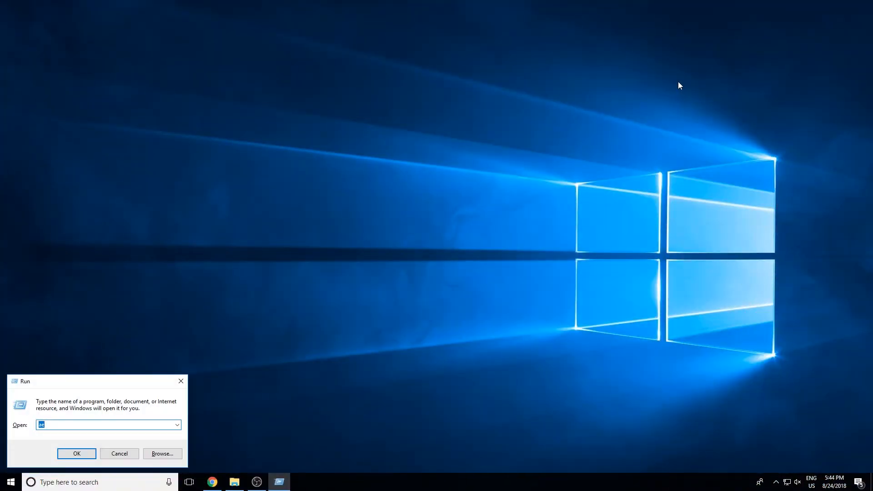
Launch After Effects CC from the Windows Run dialog
click(77, 453)
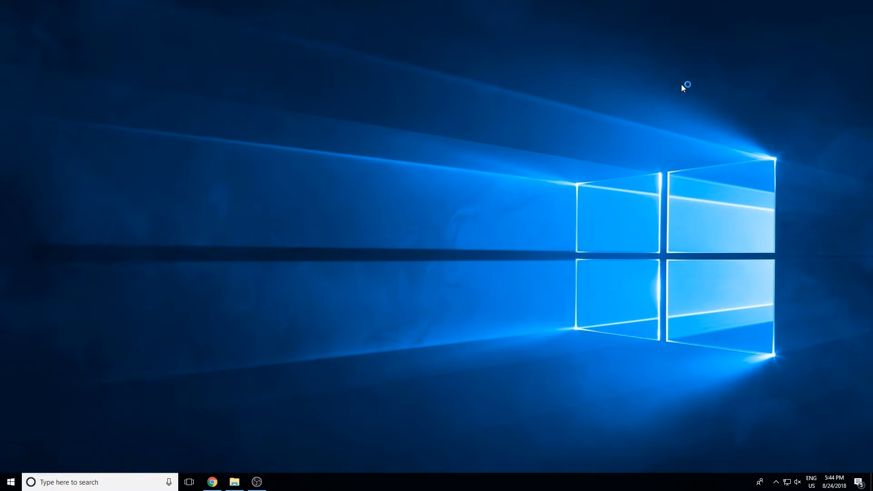
mouse_move(643, 115)
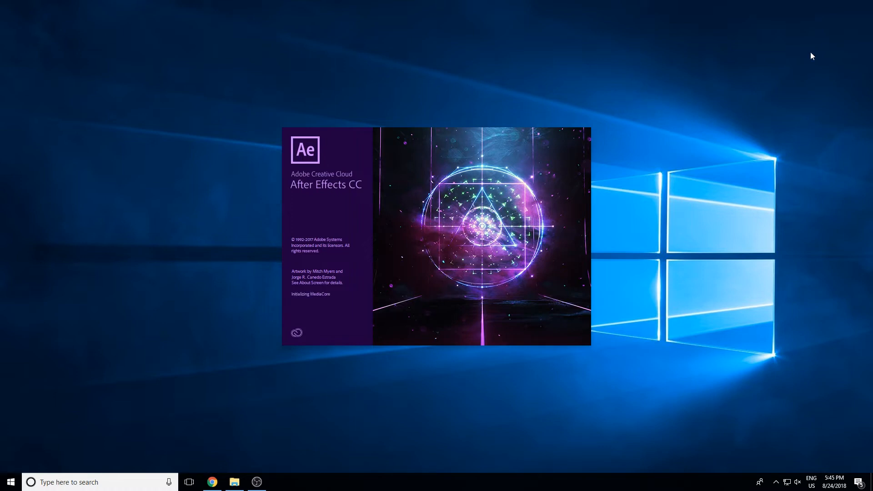
mouse_move(852, 20)
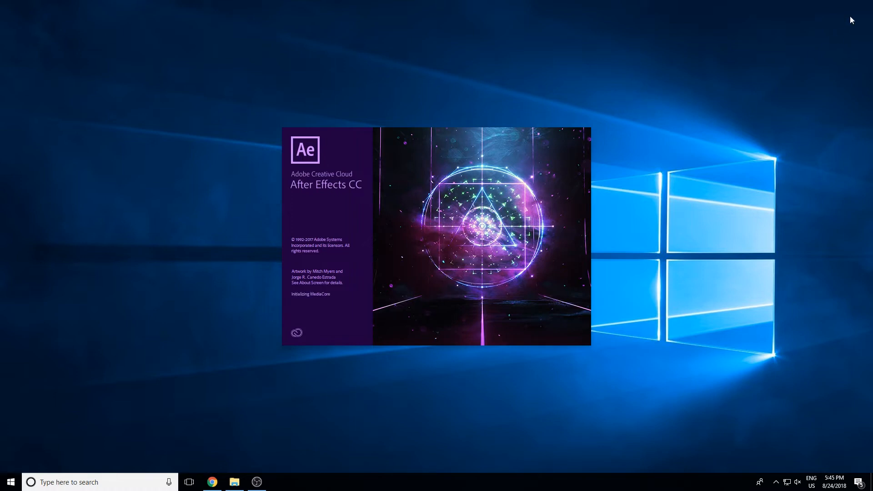
mouse_move(809, 79)
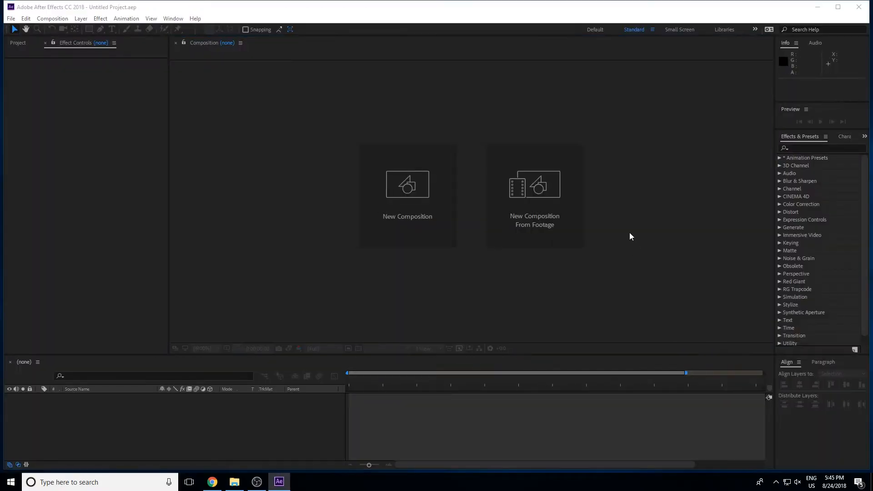
mouse_move(132, 151)
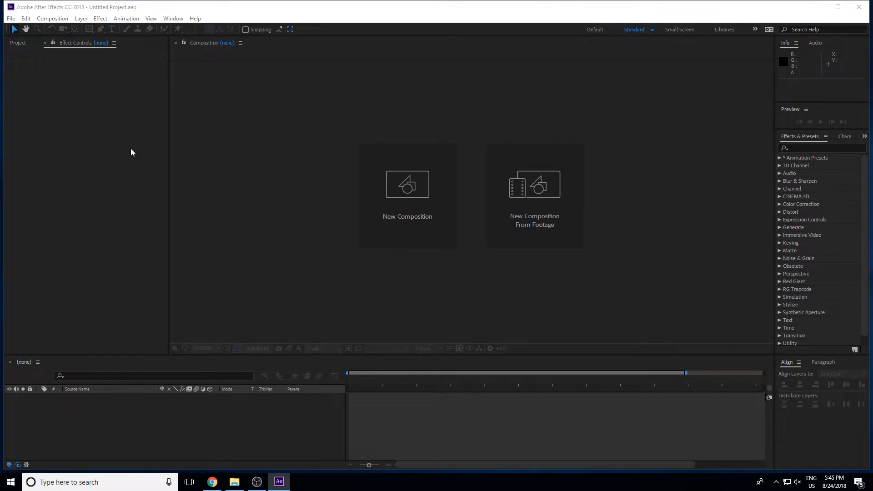
Create Comp 1 at 1920x1080 with the plaid-shirt portrait and expand the Distort effects list
click(408, 194)
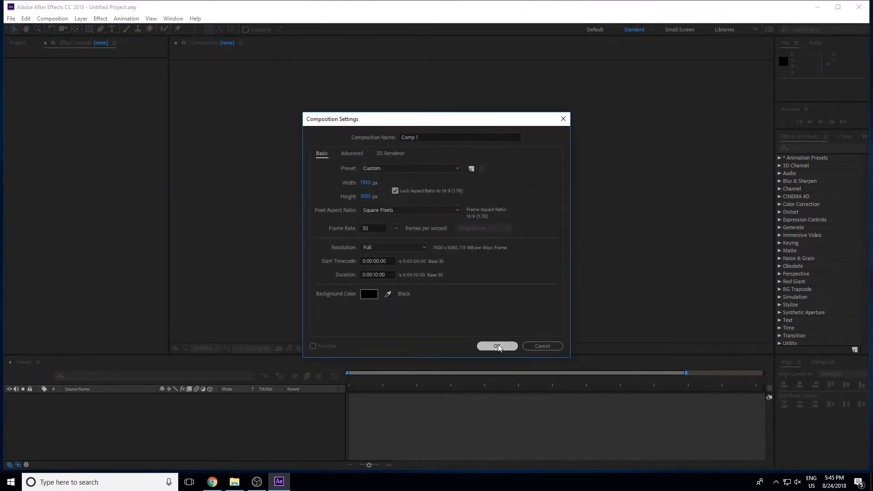
click(497, 345)
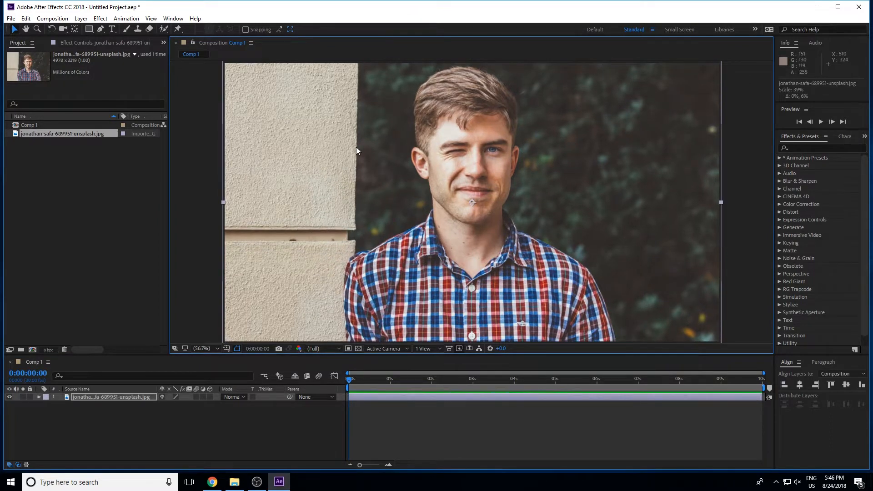
click(203, 349)
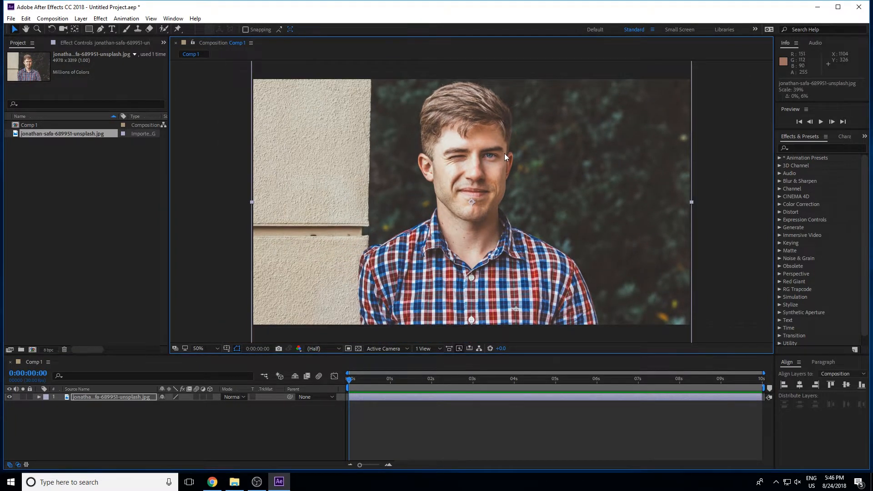
click(199, 348)
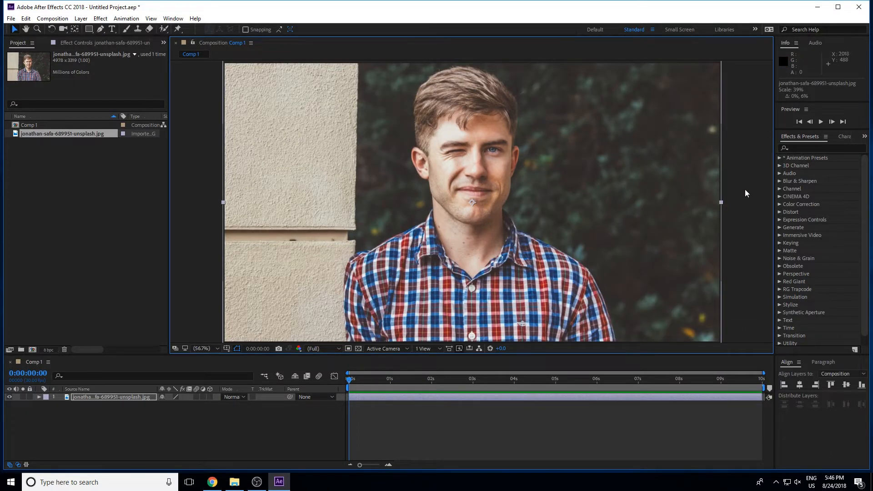
click(791, 212)
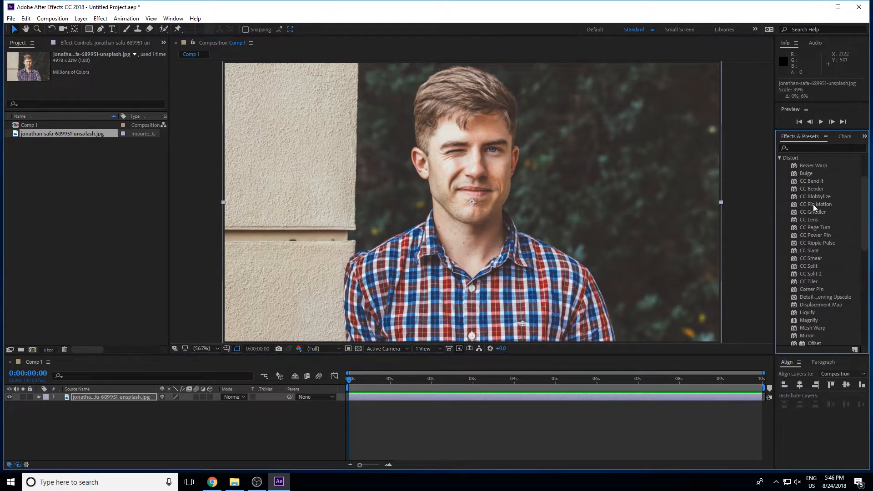
mouse_move(820, 210)
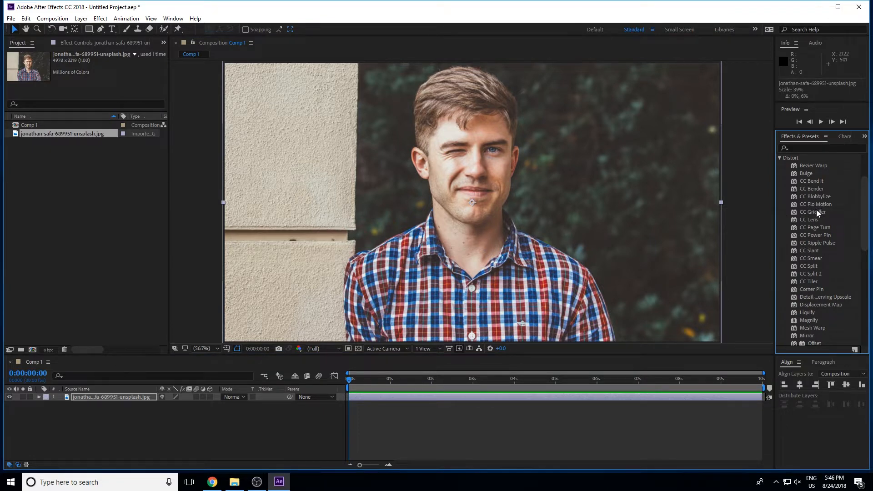
Apply CC Griddler with Horizontal Scale 678, Vertical Scale 375 and rotated tiles
double_click(813, 212)
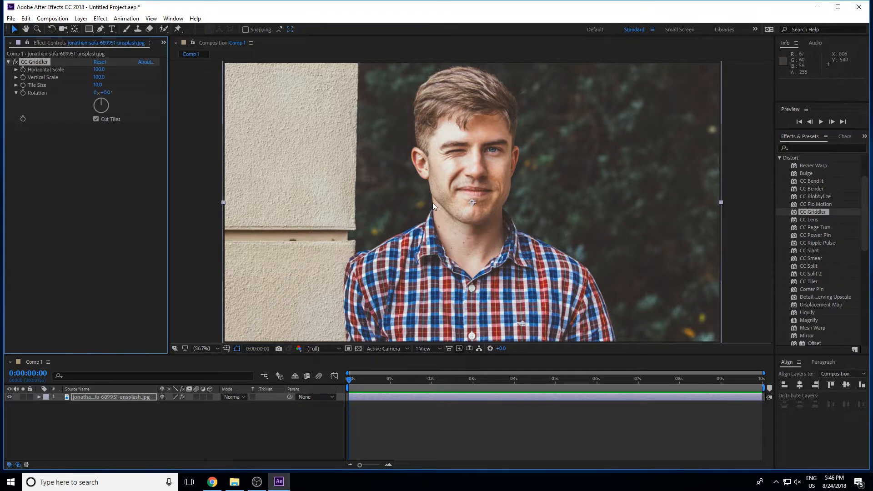
mouse_move(330, 194)
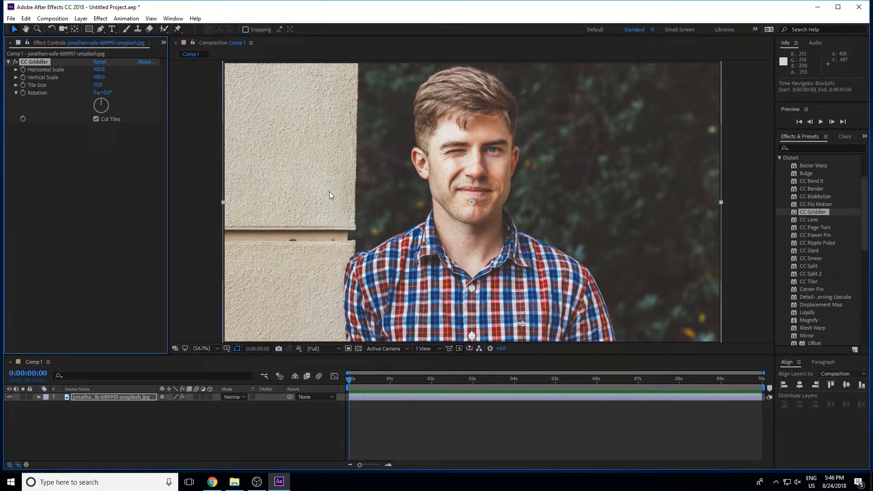
mouse_move(122, 78)
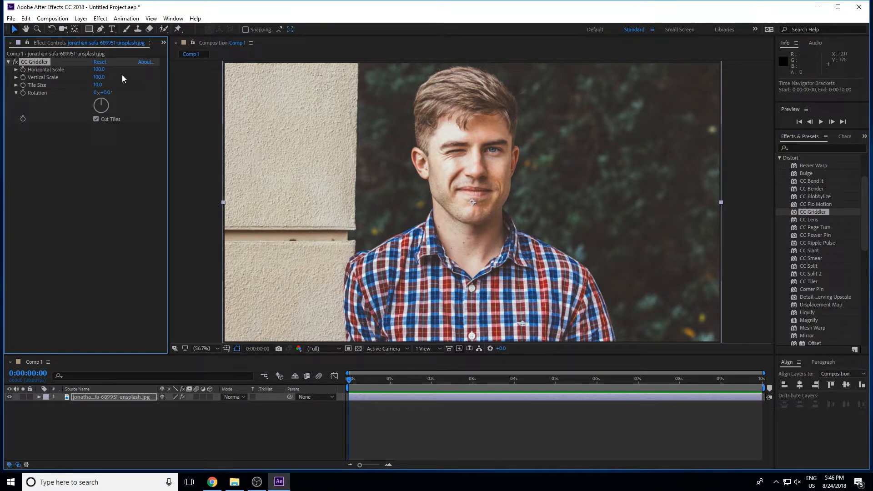
drag(99, 69, 73, 69)
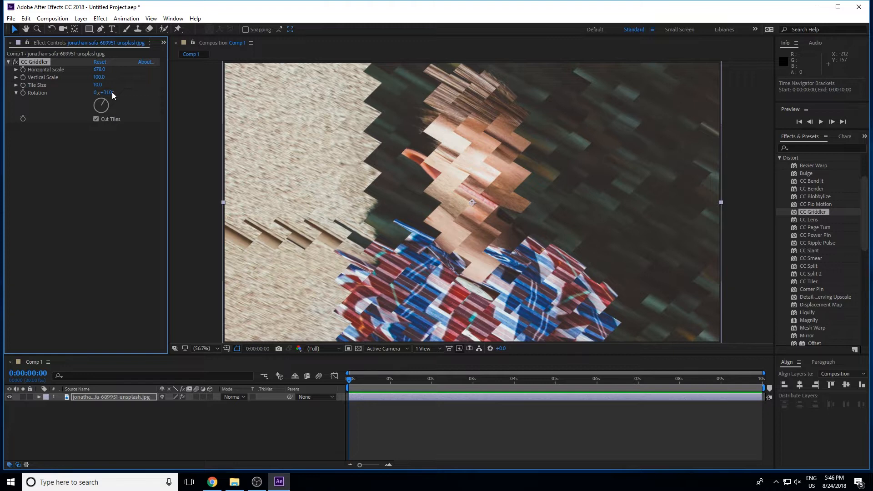
drag(97, 85, 96, 89)
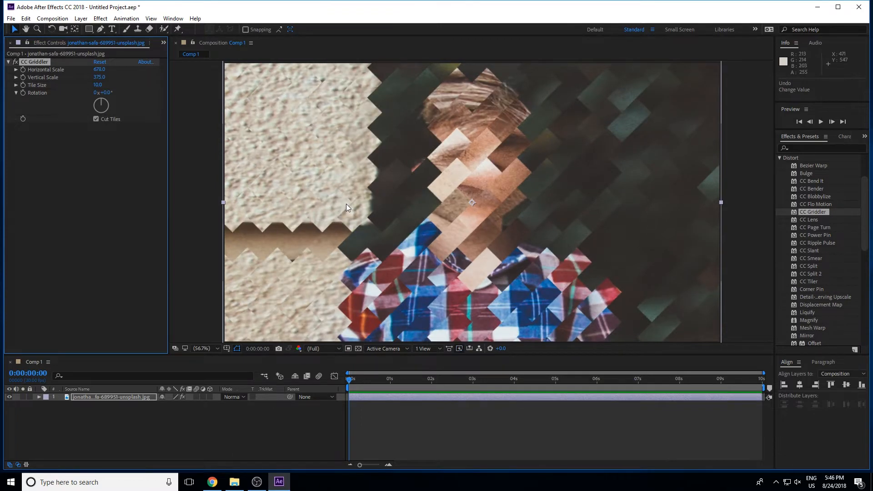
mouse_move(414, 134)
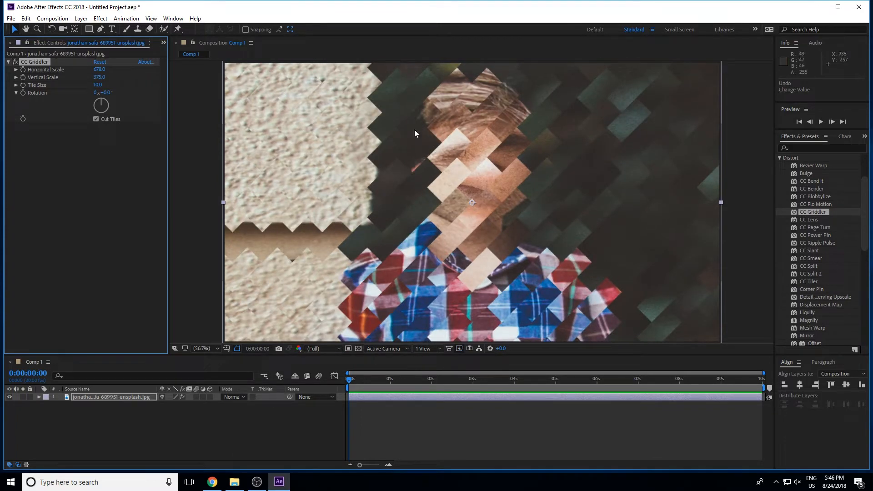
mouse_move(320, 141)
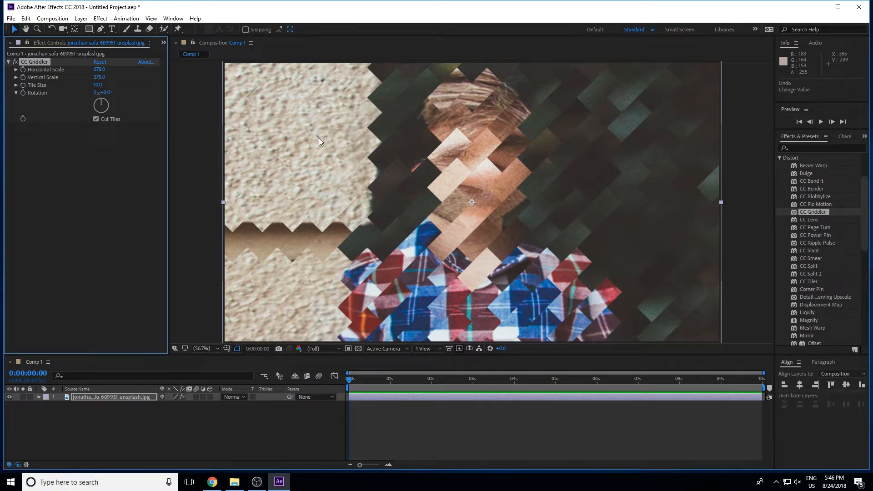
mouse_move(128, 172)
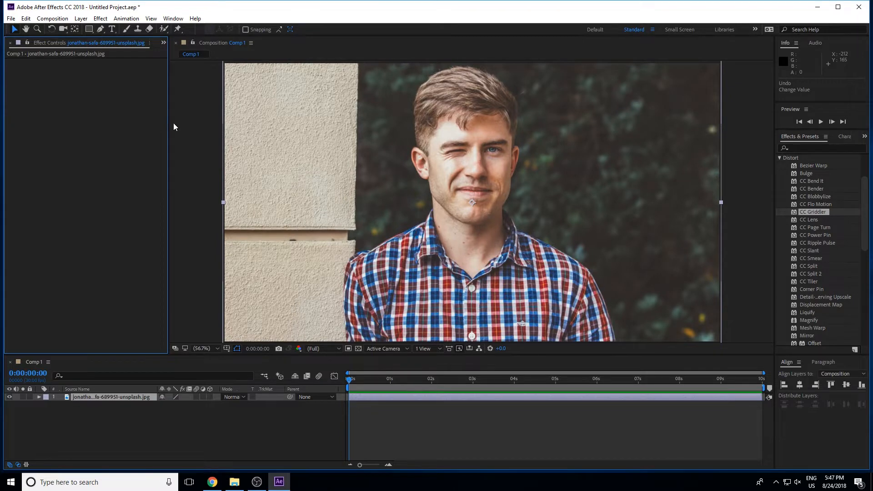
mouse_move(809, 222)
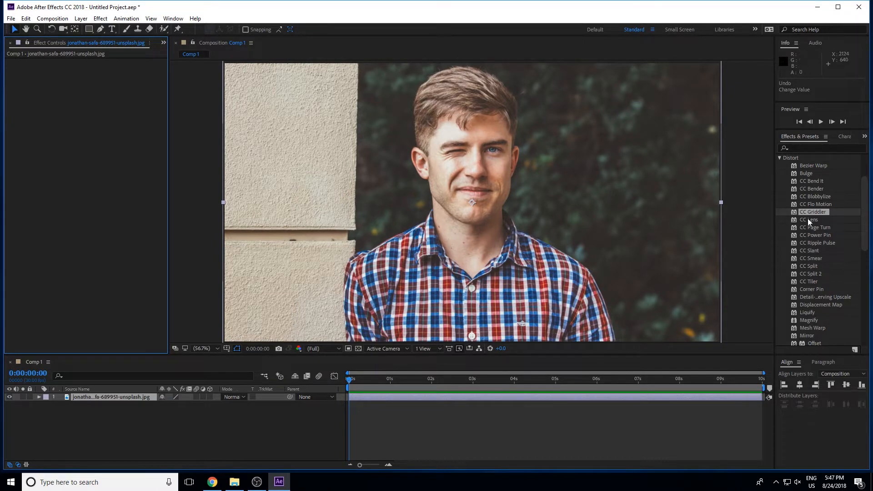
Replace CC Griddler with CC Lens at Size 131 so only the left wall warps
double_click(808, 219)
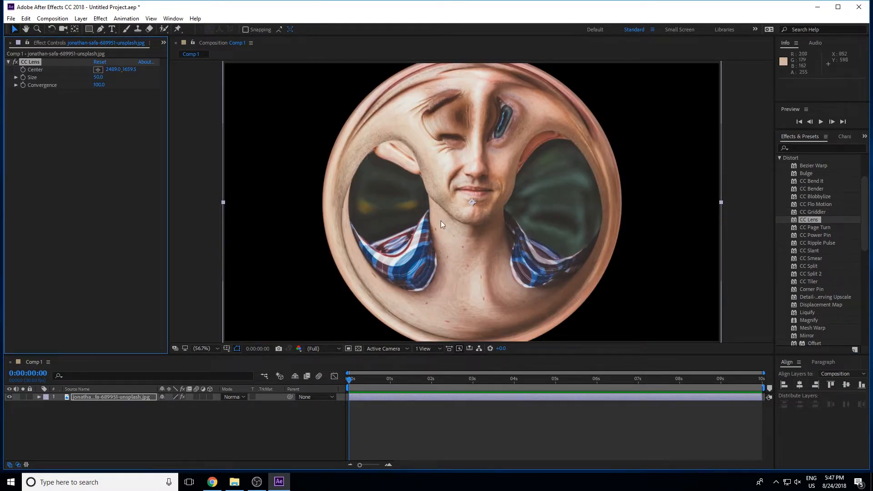
mouse_move(111, 190)
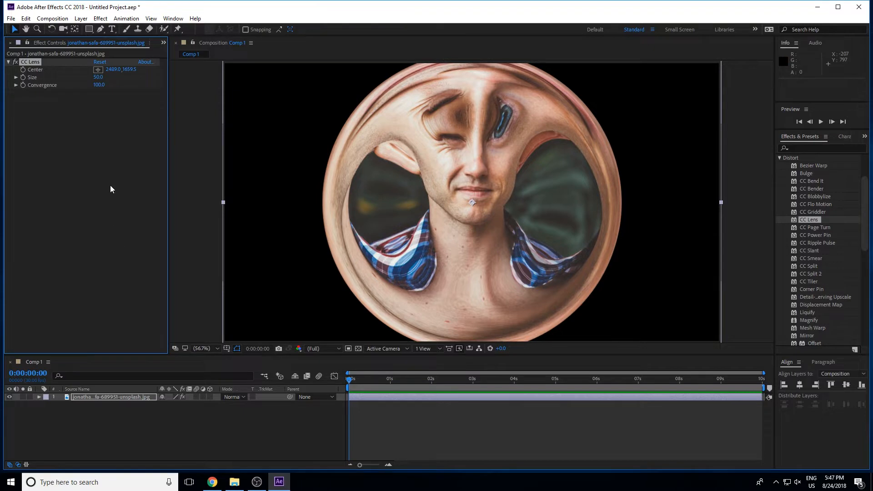
mouse_move(103, 120)
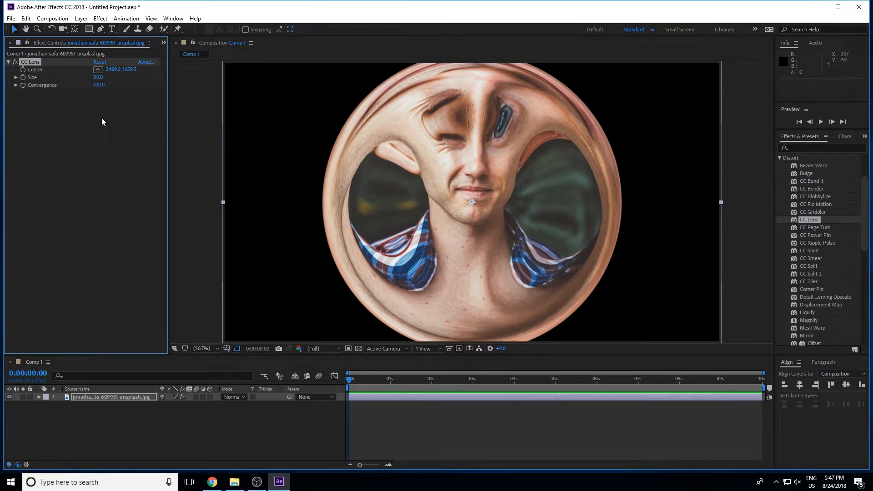
drag(99, 77, 111, 76)
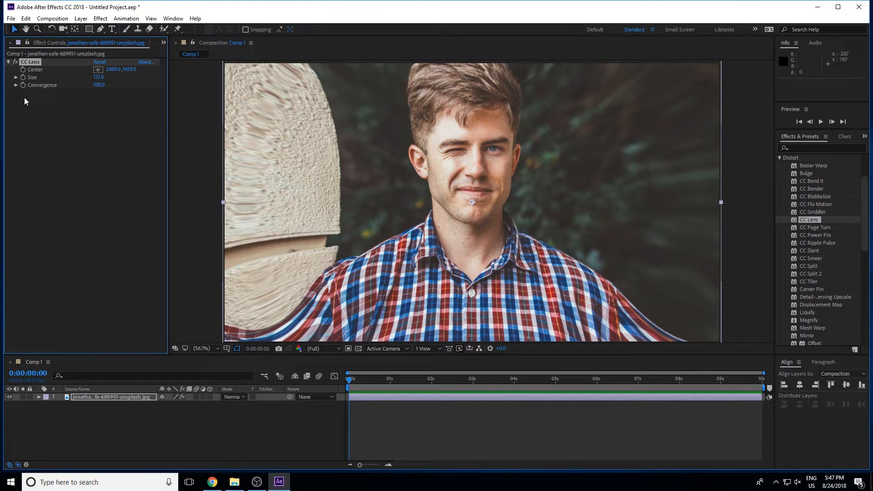
mouse_move(391, 383)
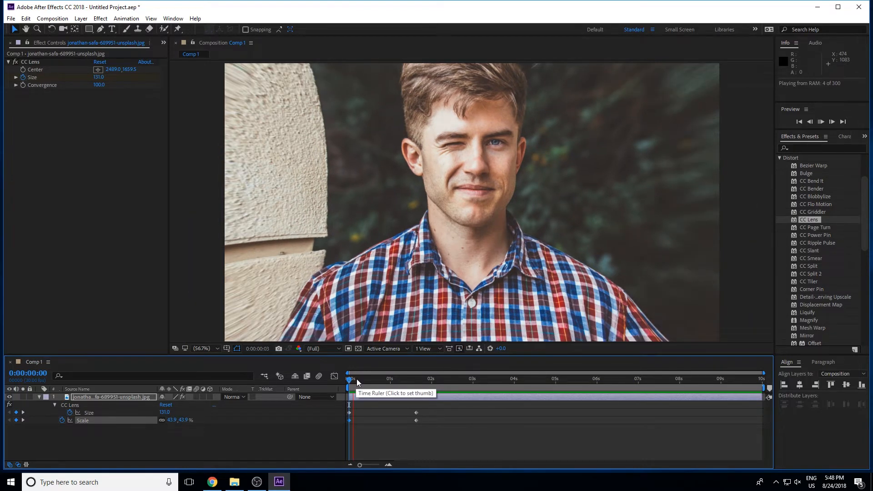
Move the current time near the start for keyframing CC Lens Size and Scale
click(349, 378)
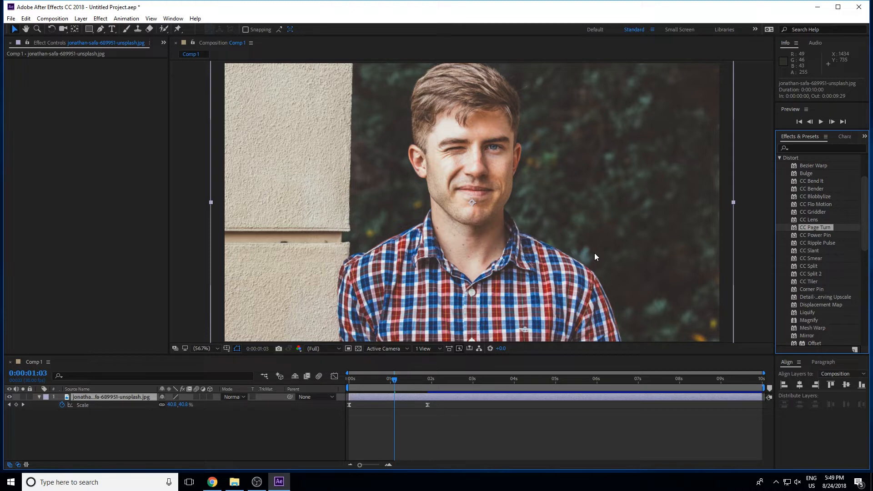
Swap the plaid-shirt portrait for the Minolta camera photo in Comp 1
double_click(816, 227)
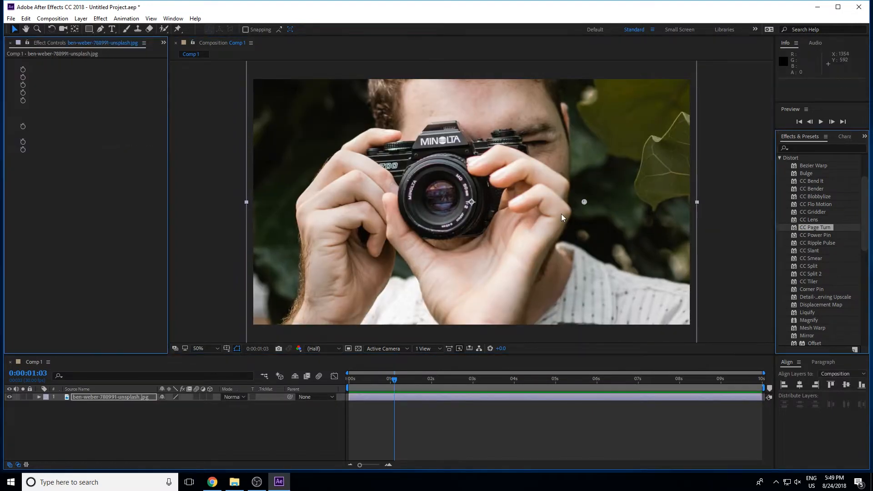
Apply CC Page Turn to the camera photo with Fold Radius 312.5 curling the lower-right corner
double_click(815, 227)
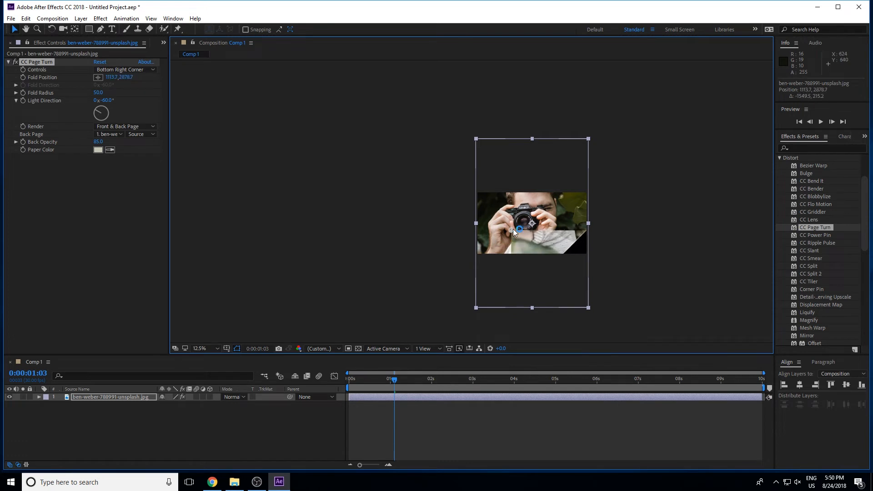
click(199, 348)
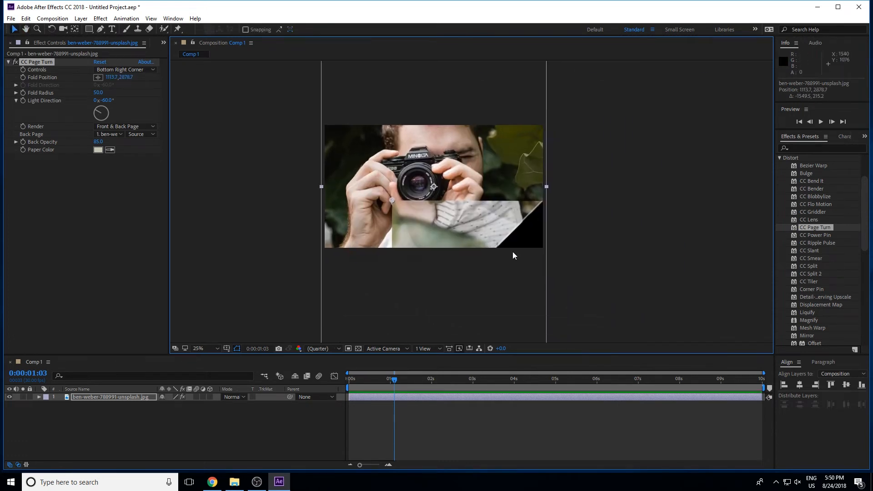
click(198, 349)
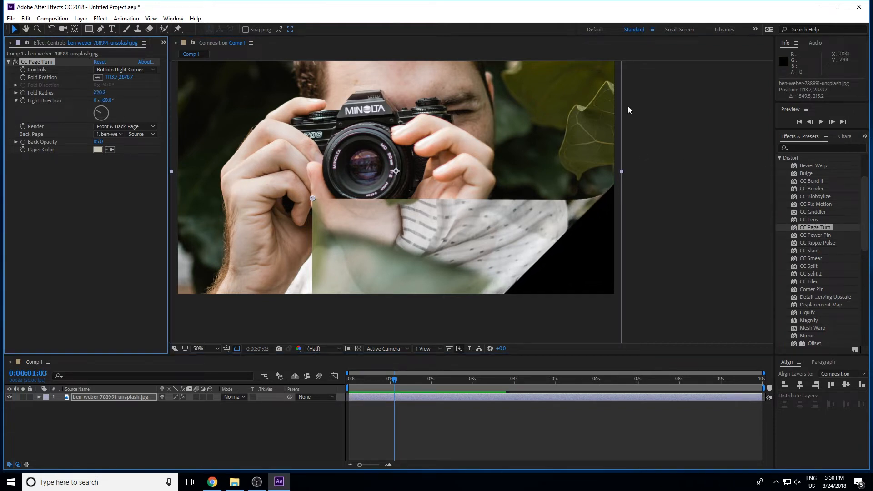
drag(101, 93, 108, 92)
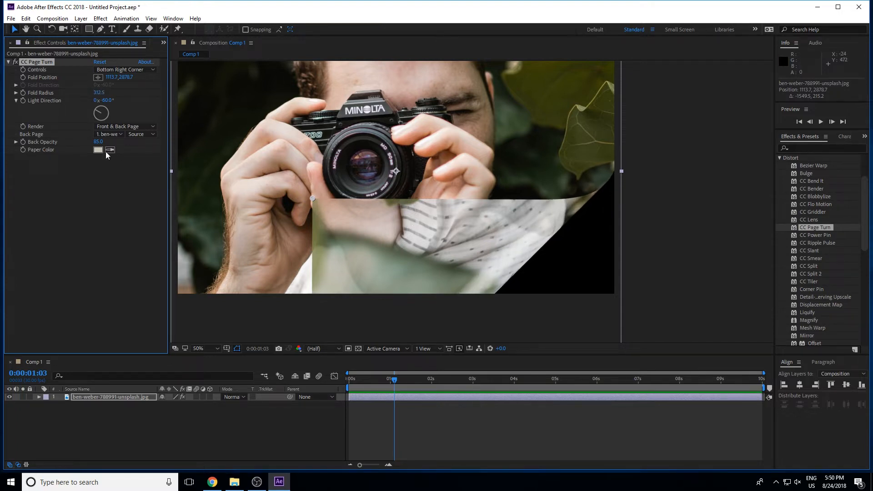
mouse_move(94, 95)
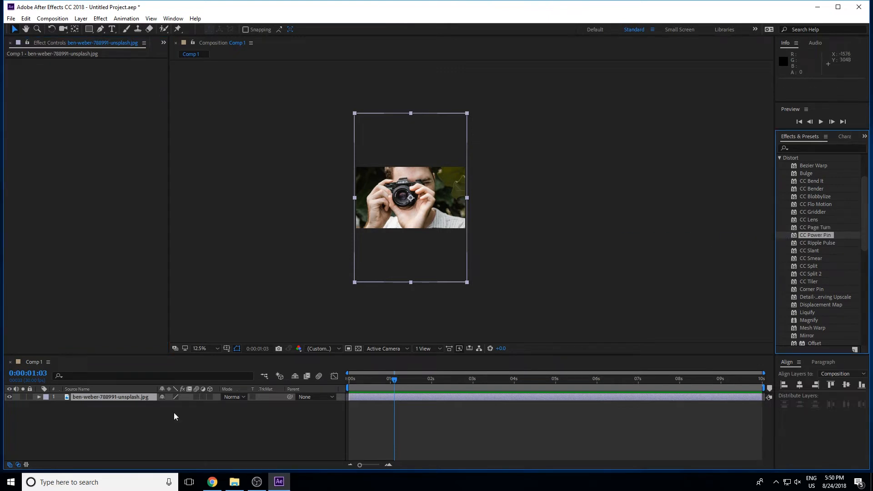
Replace the ben-weber camera layer with jonathan-safa-689951-unsplash.jpg from the Project panel
click(18, 43)
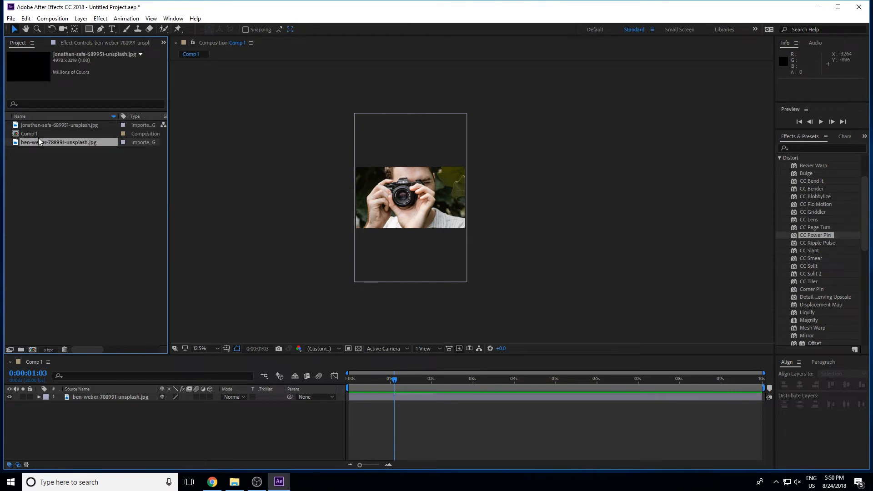
click(60, 125)
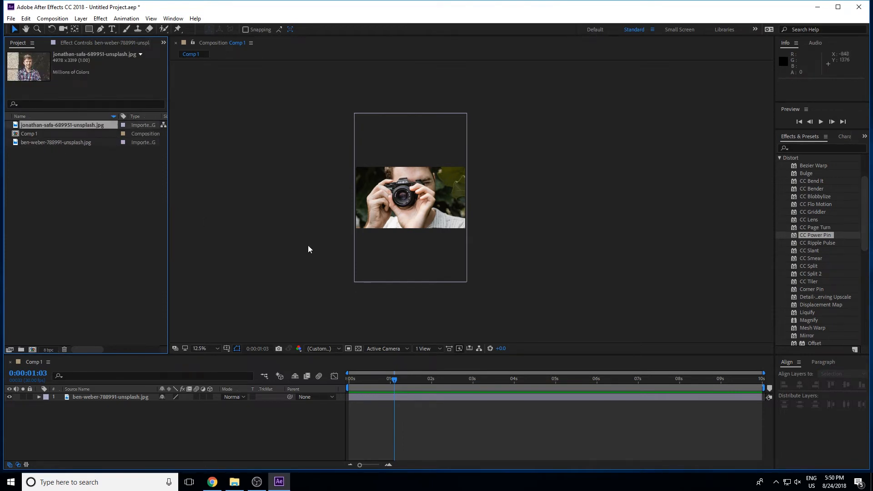
click(410, 197)
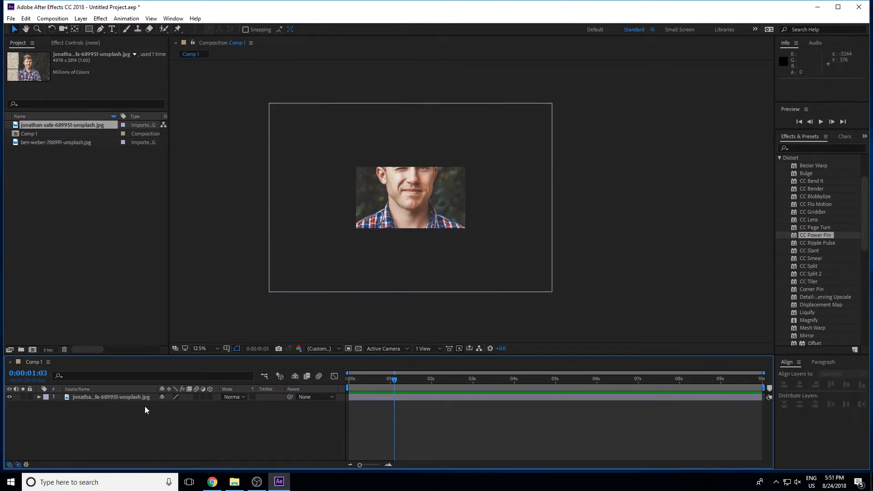
click(110, 398)
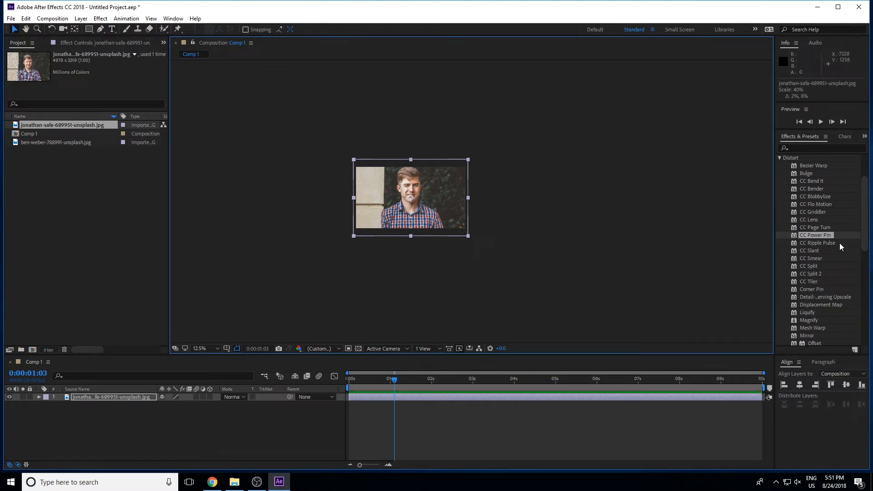
double_click(815, 234)
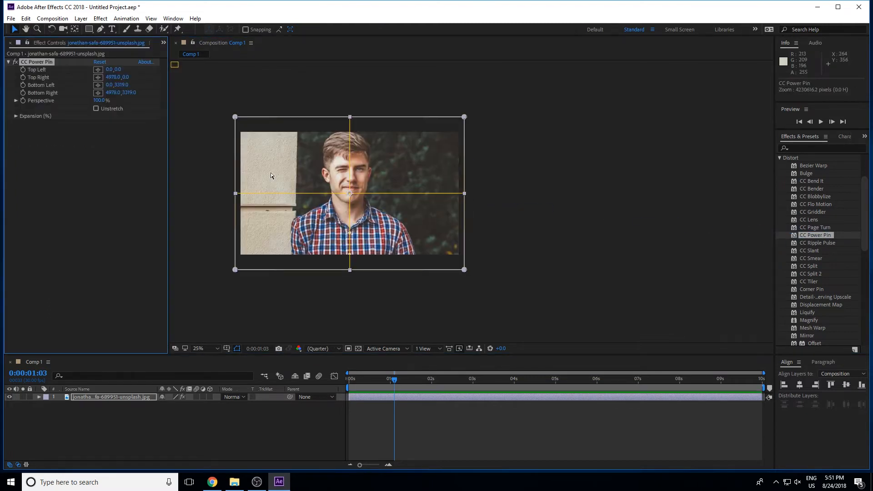
mouse_move(235, 118)
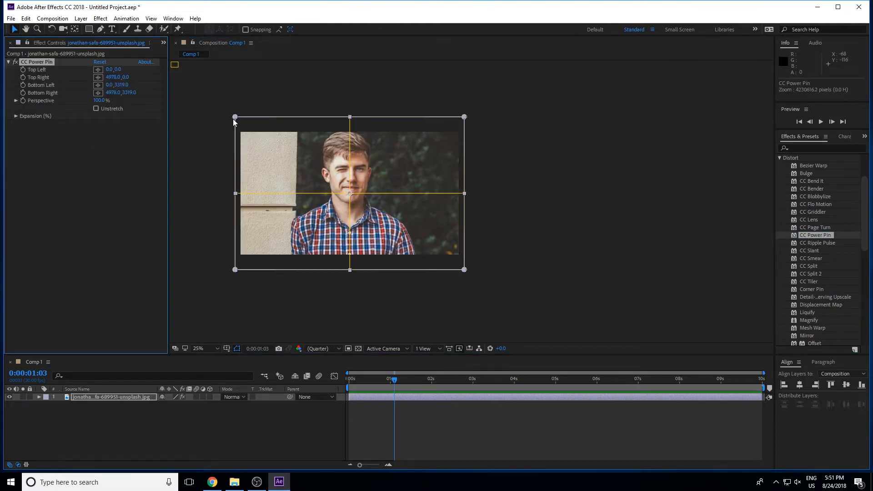
drag(234, 117, 245, 98)
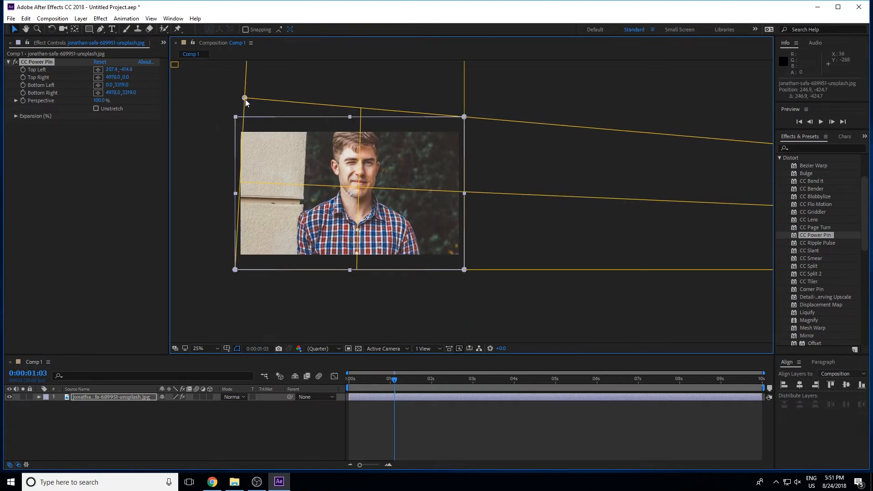
drag(245, 98, 220, 113)
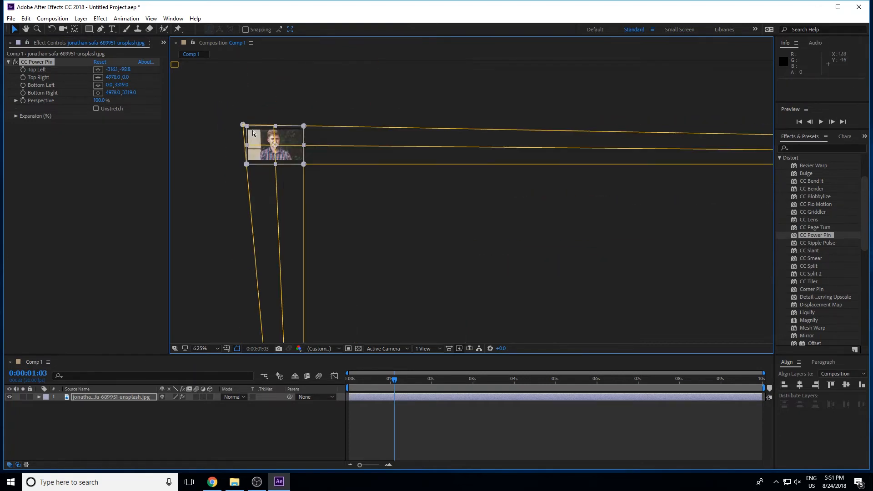
click(200, 348)
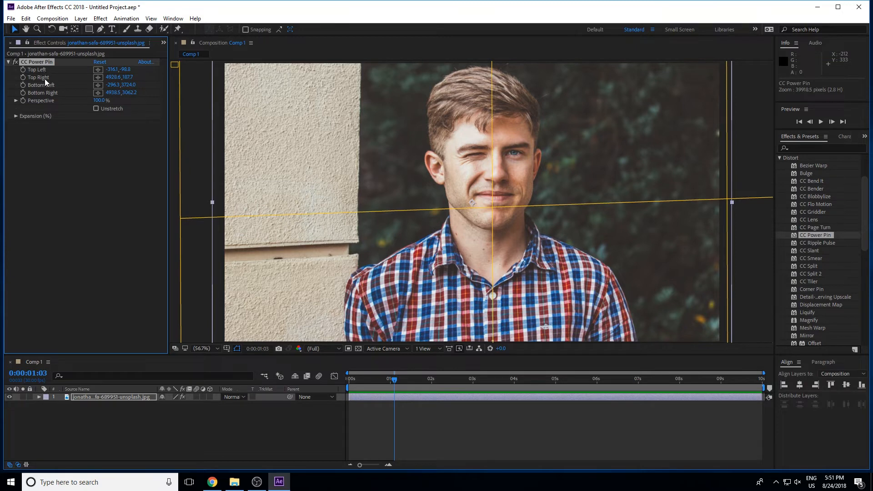
mouse_move(96, 107)
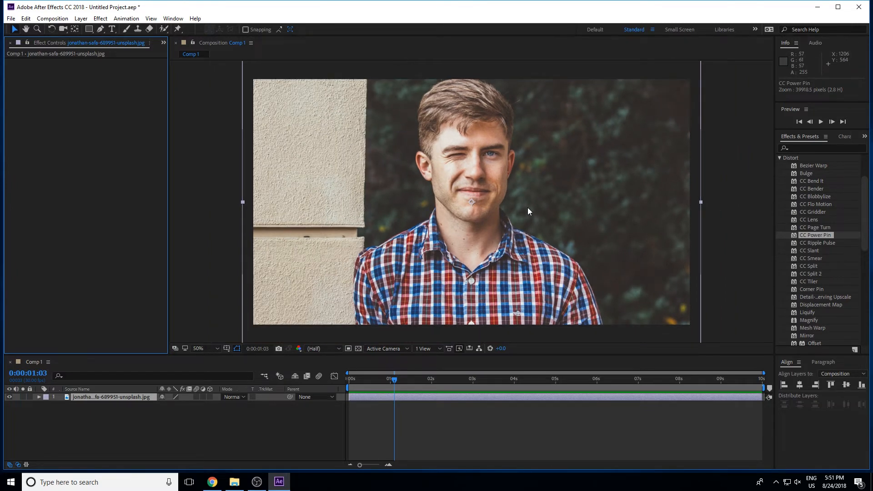
mouse_move(720, 233)
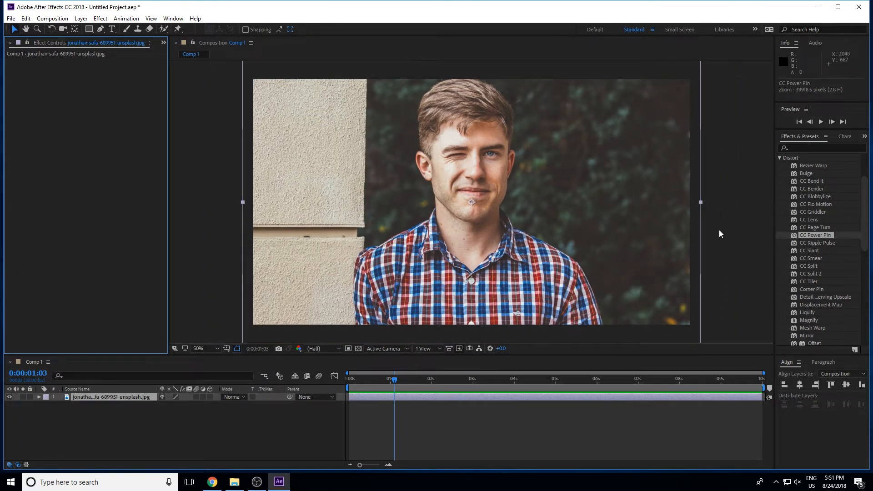
mouse_move(801, 259)
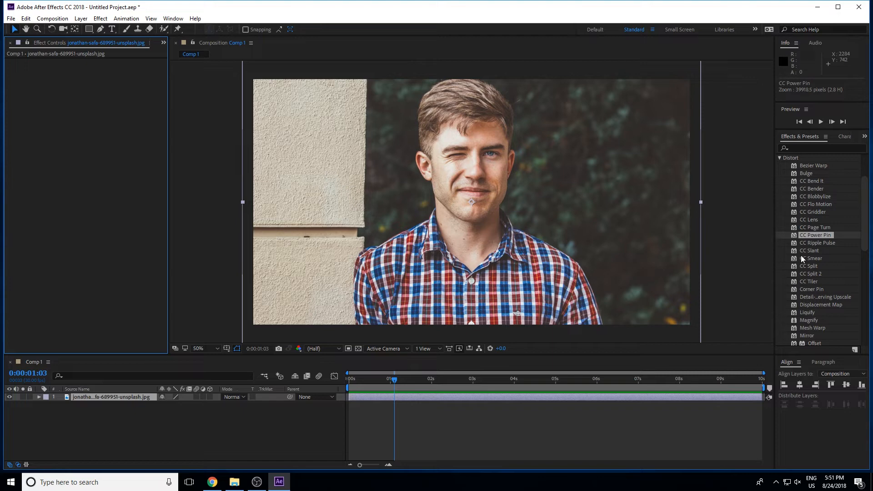
mouse_move(802, 257)
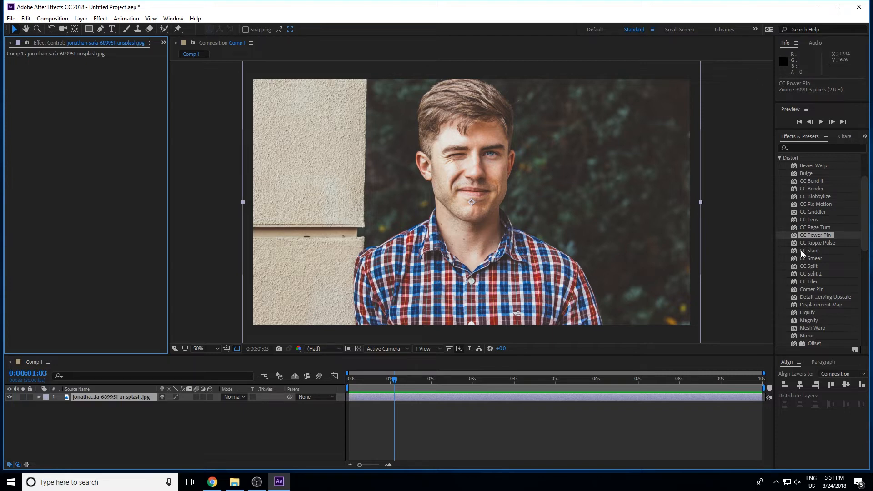
mouse_move(813, 250)
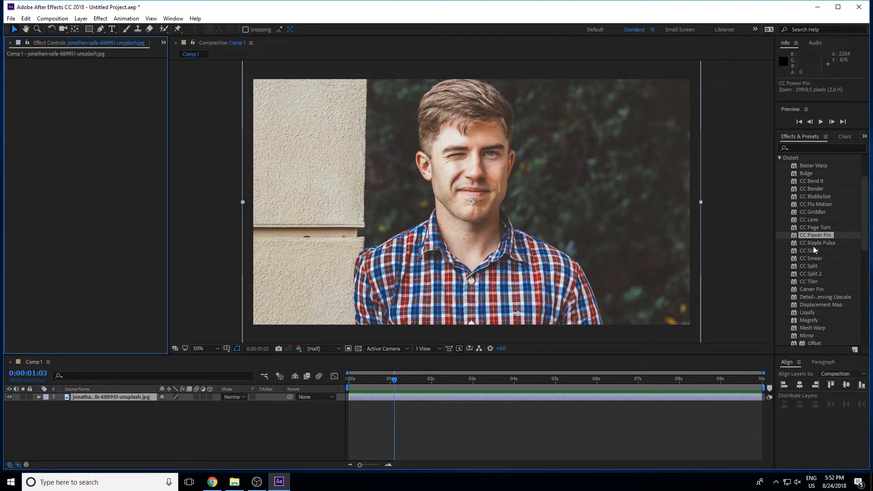
double_click(817, 243)
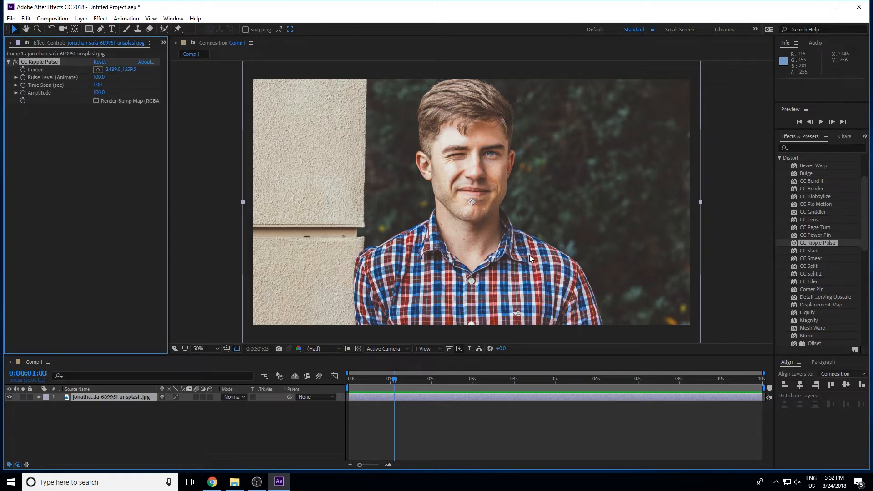
drag(99, 76, 111, 77)
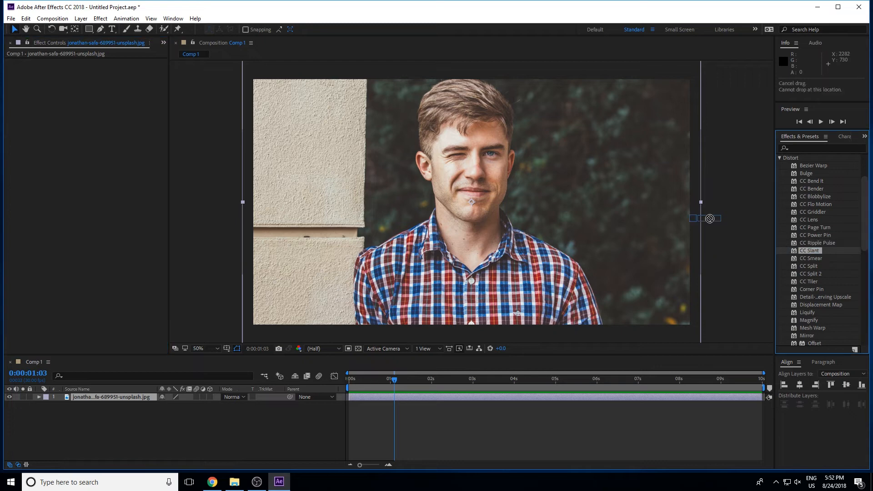
double_click(810, 250)
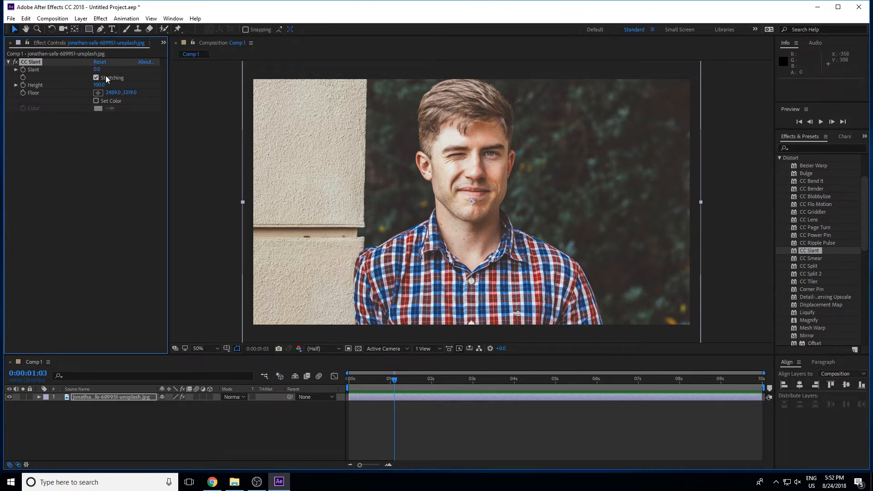
drag(98, 69, 86, 70)
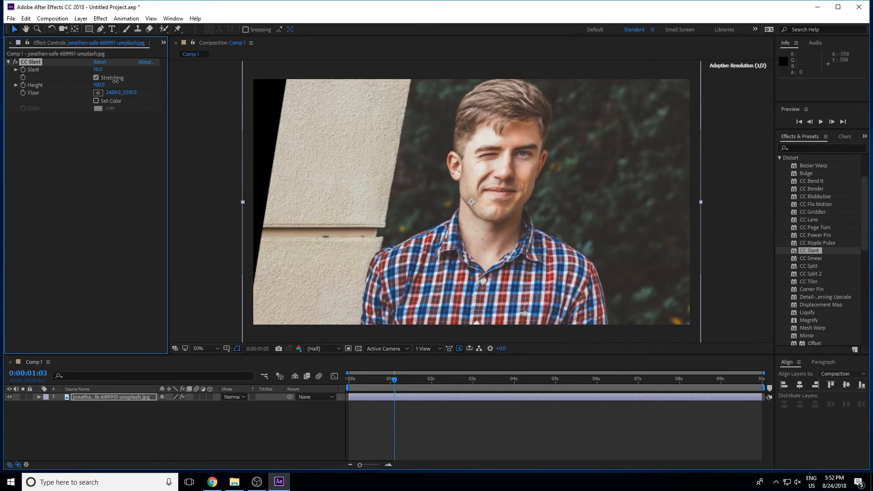
click(199, 348)
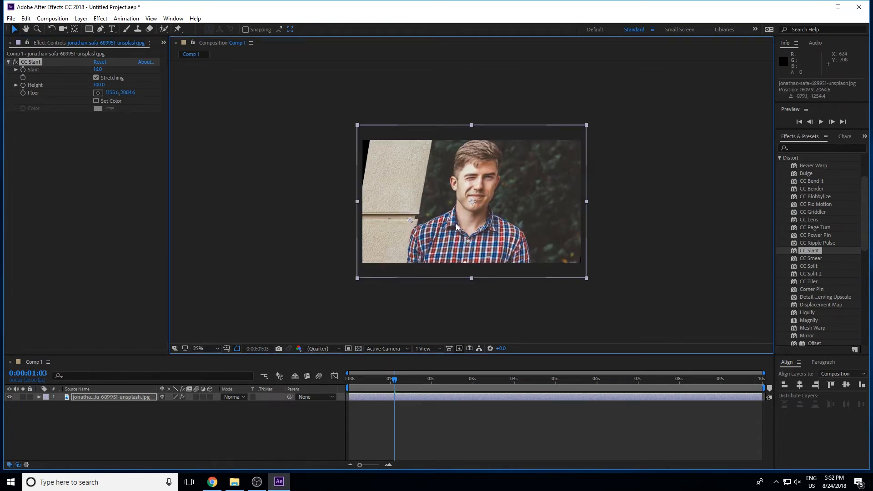
drag(99, 69, 71, 69)
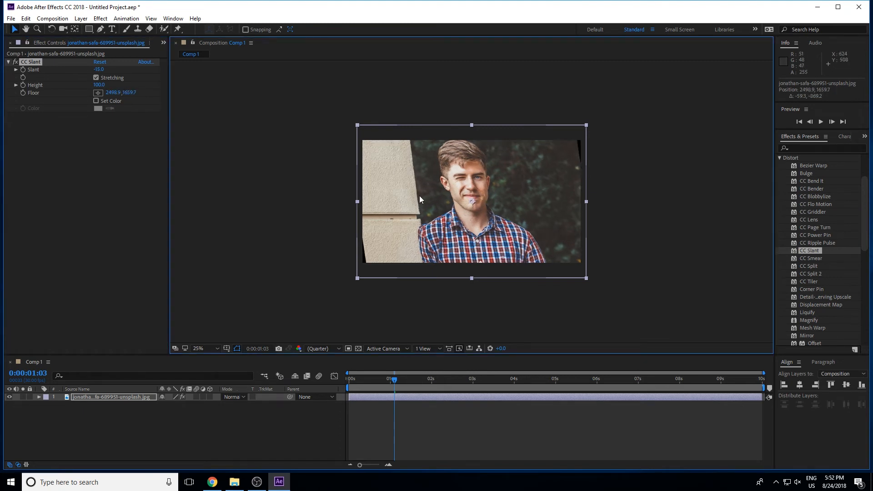
drag(100, 69, 99, 69)
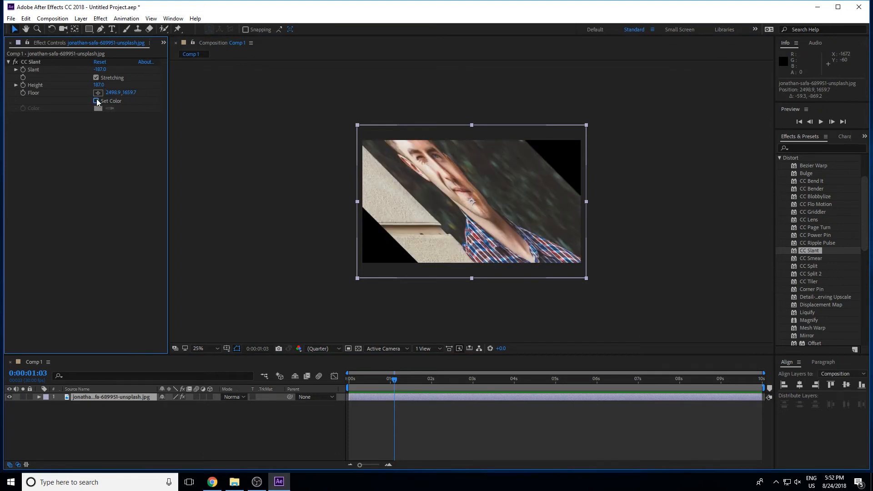
click(95, 101)
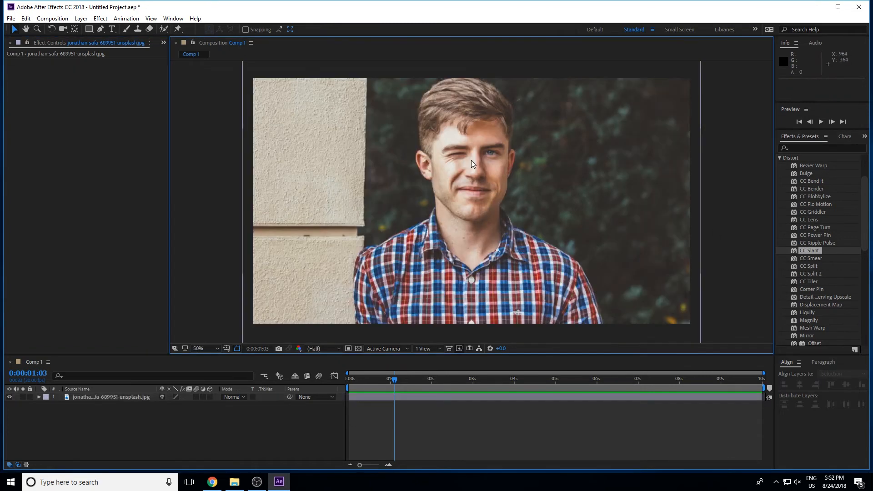
Apply CC Smear to the portrait, remove the duplicate, and inspect the eyebrow area
click(198, 348)
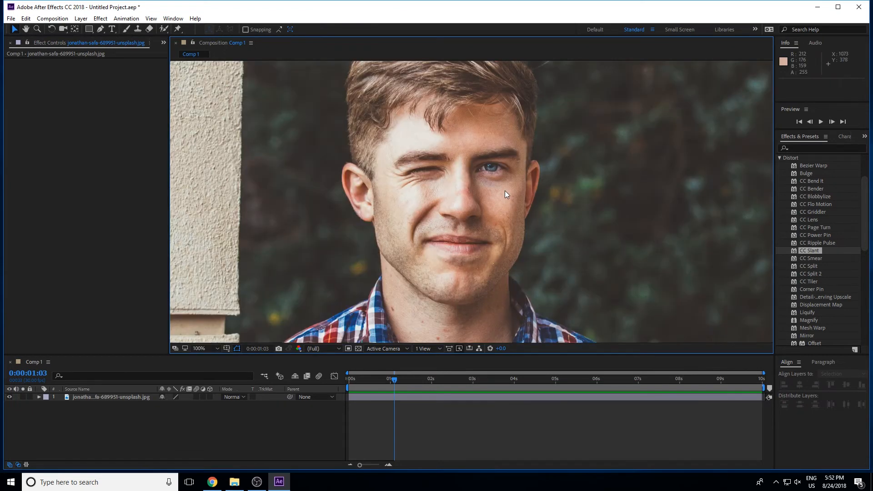
mouse_move(813, 258)
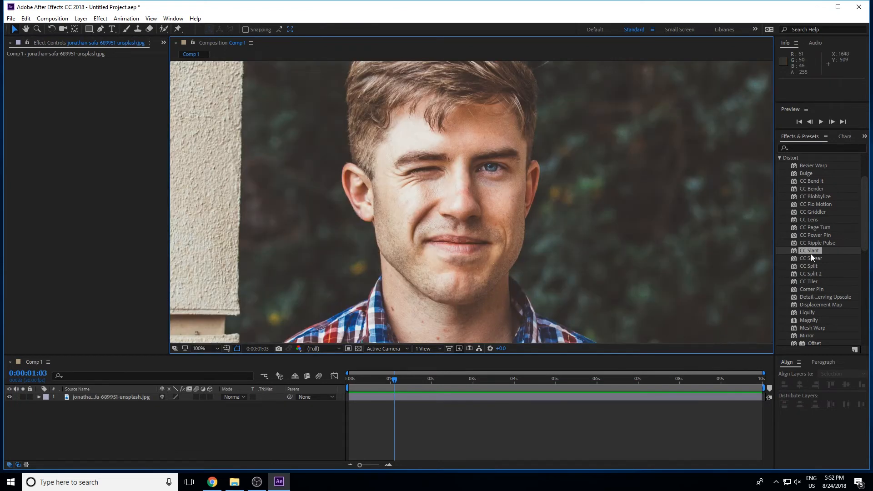
double_click(810, 250)
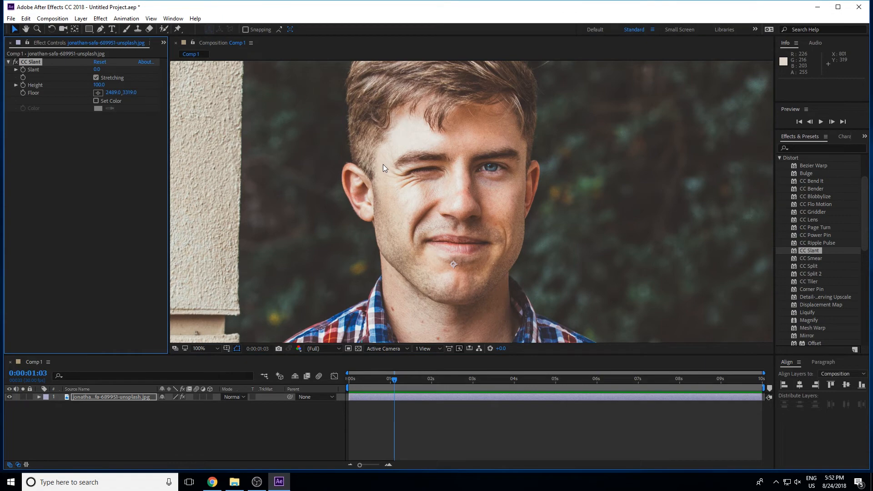
double_click(813, 257)
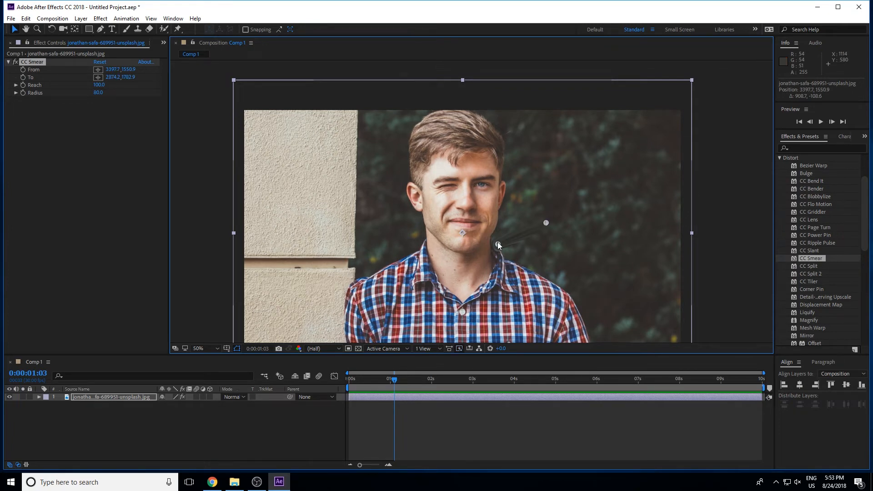
click(199, 349)
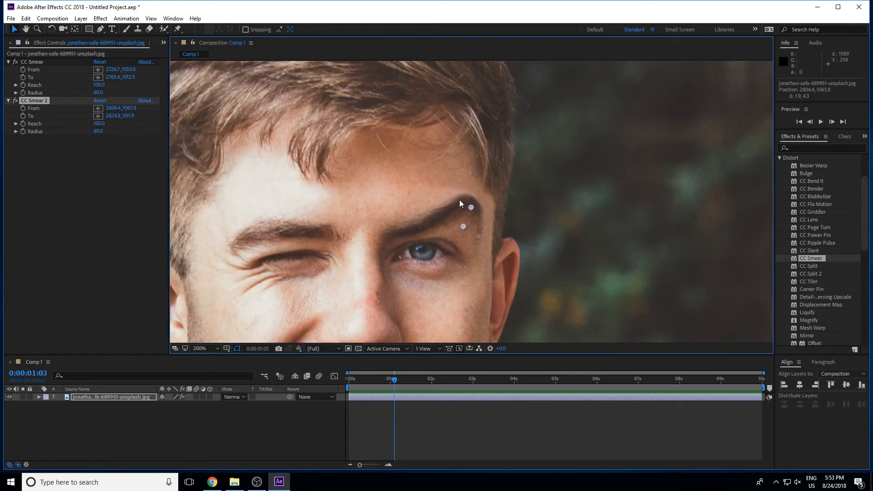
click(199, 348)
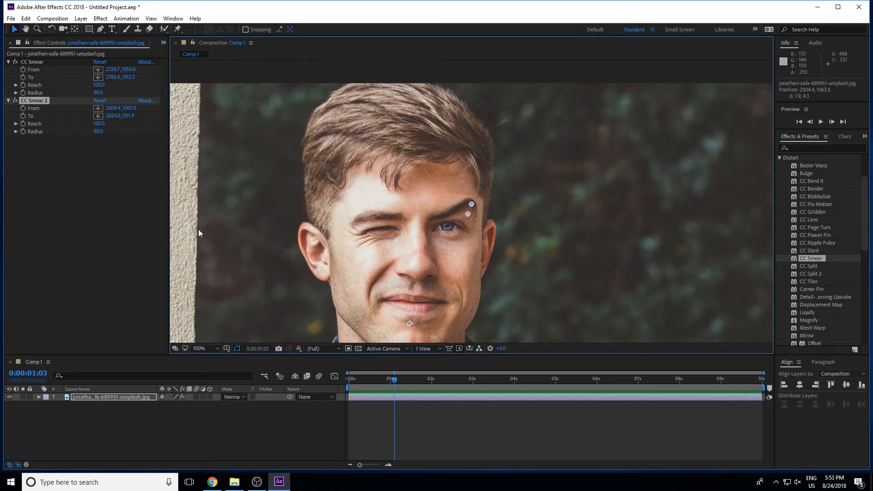
click(199, 348)
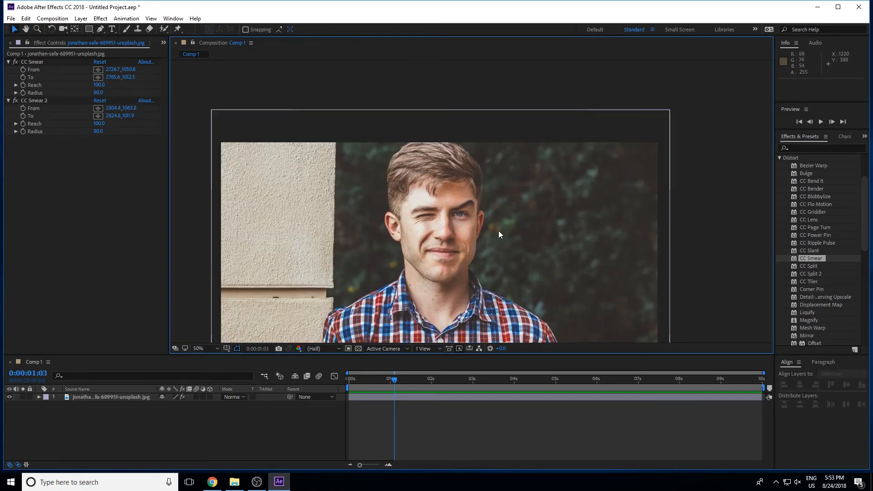
click(199, 349)
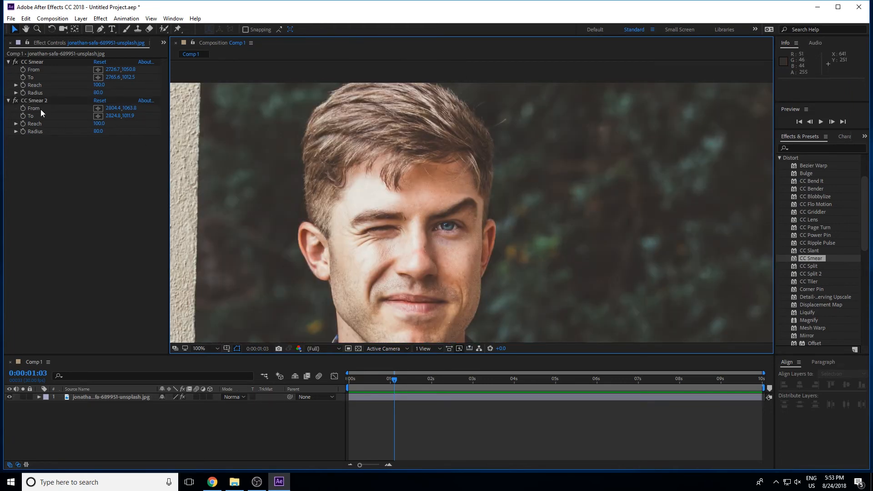
click(9, 62)
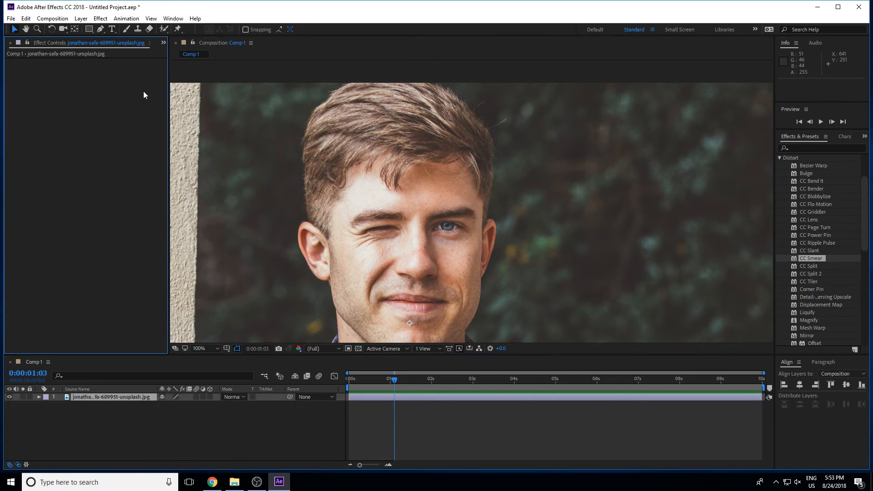
double_click(812, 257)
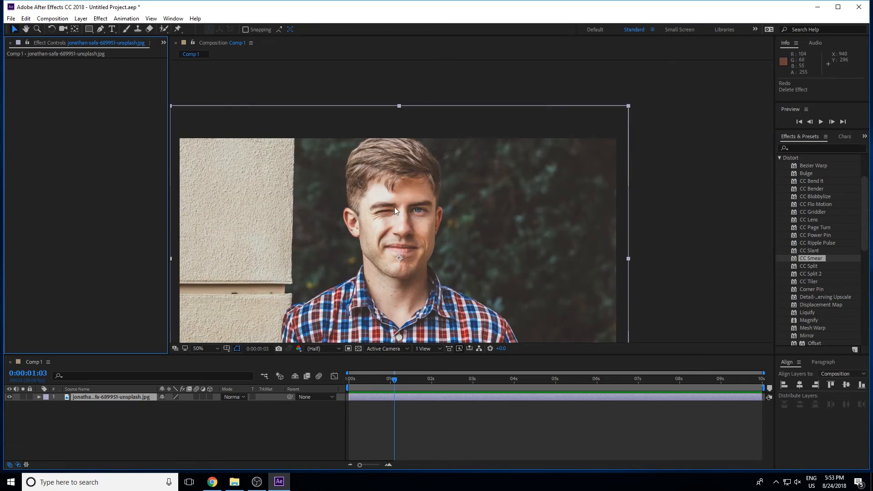
mouse_move(405, 234)
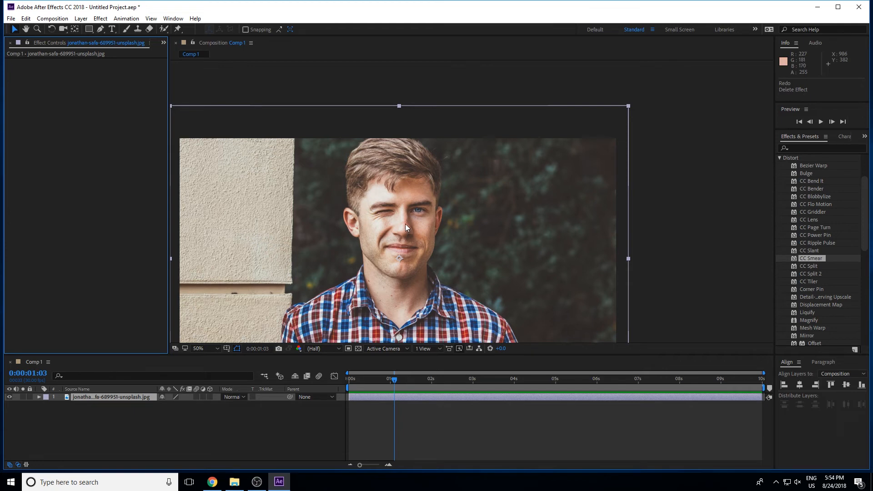
mouse_move(399, 175)
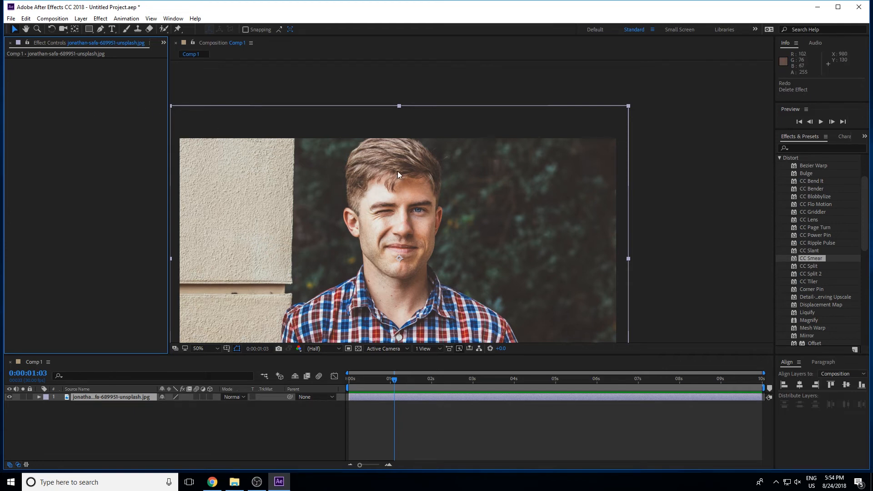
mouse_move(375, 243)
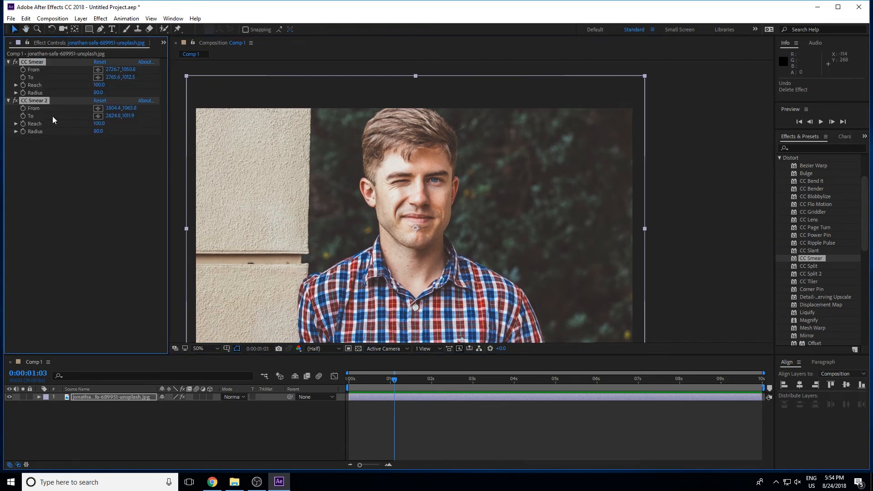
mouse_move(366, 161)
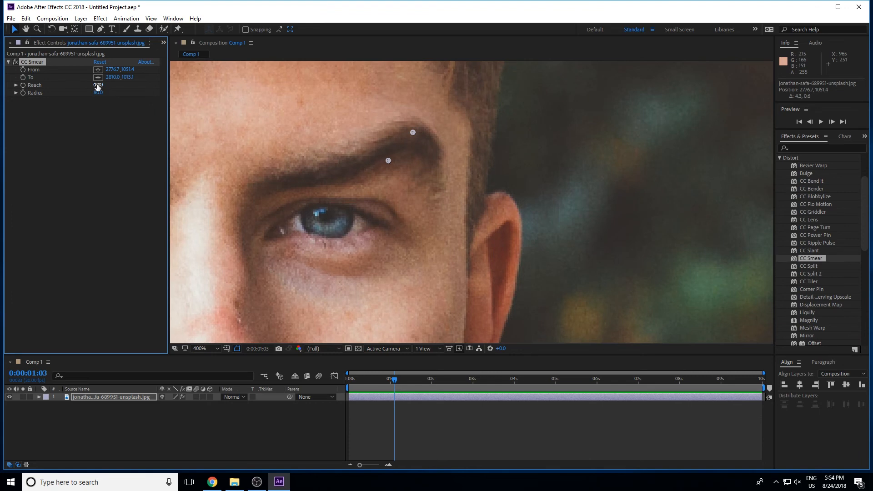
Set CC Smear Reach to 75 and Radius to 104, smearing the eyebrow
drag(98, 84, 90, 84)
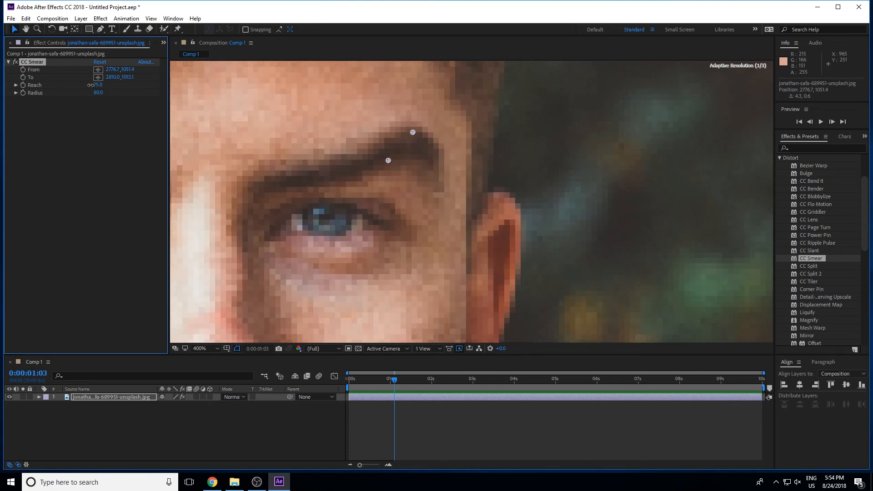
drag(99, 93, 117, 93)
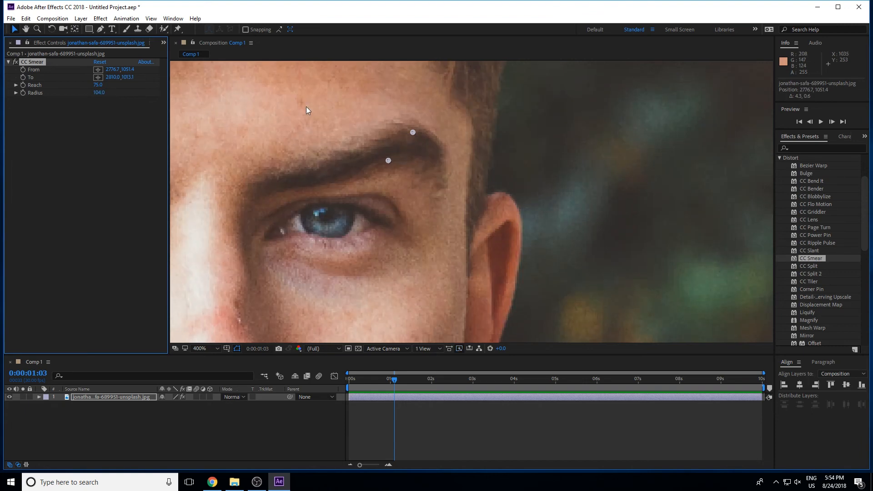
click(199, 349)
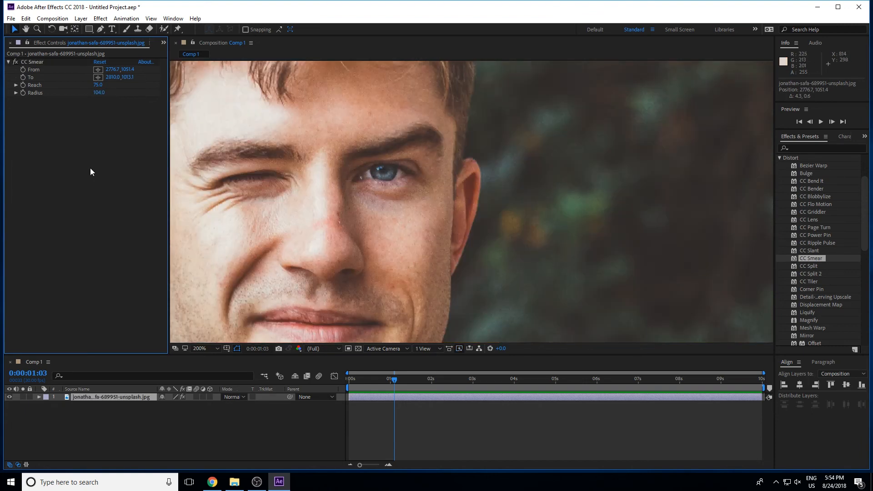
mouse_move(439, 167)
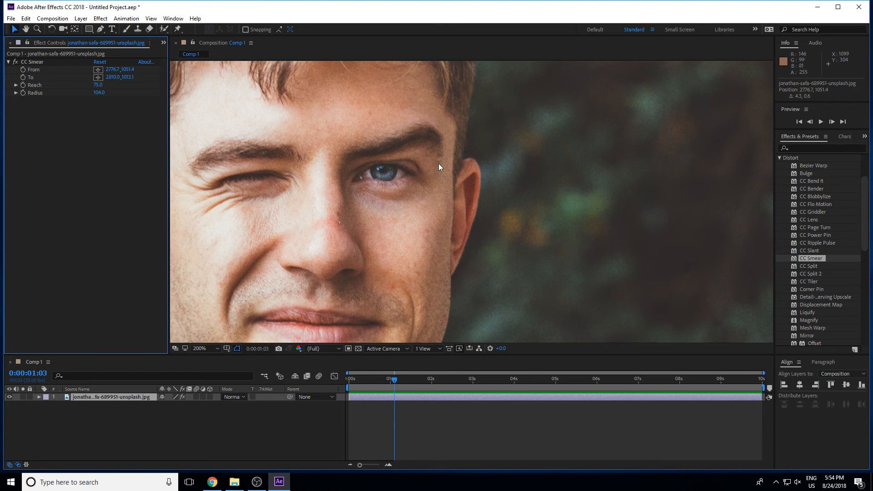
click(199, 348)
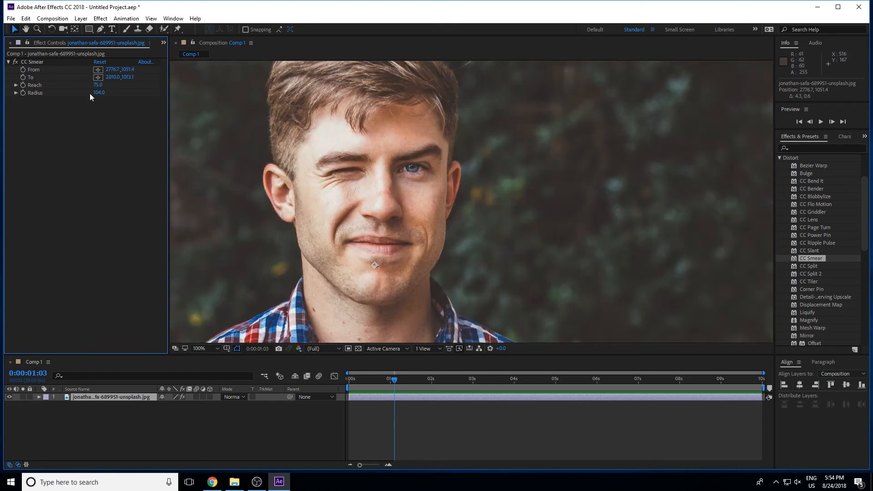
mouse_move(56, 135)
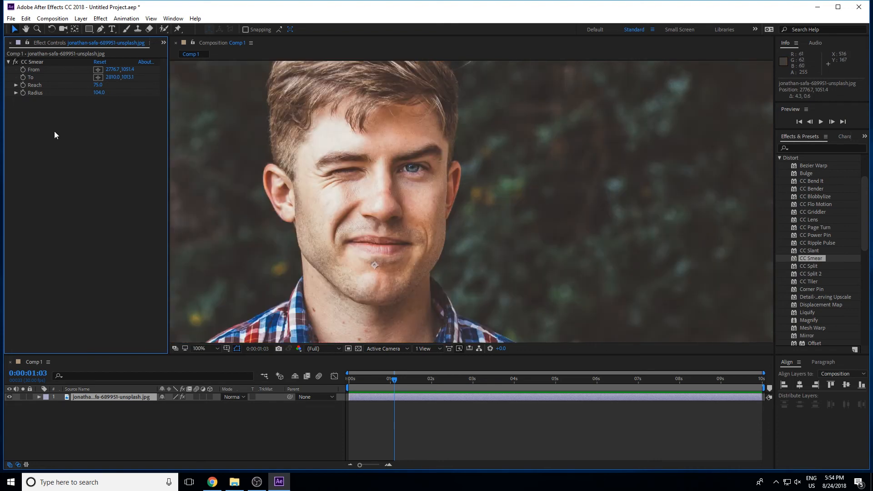
mouse_move(598, 233)
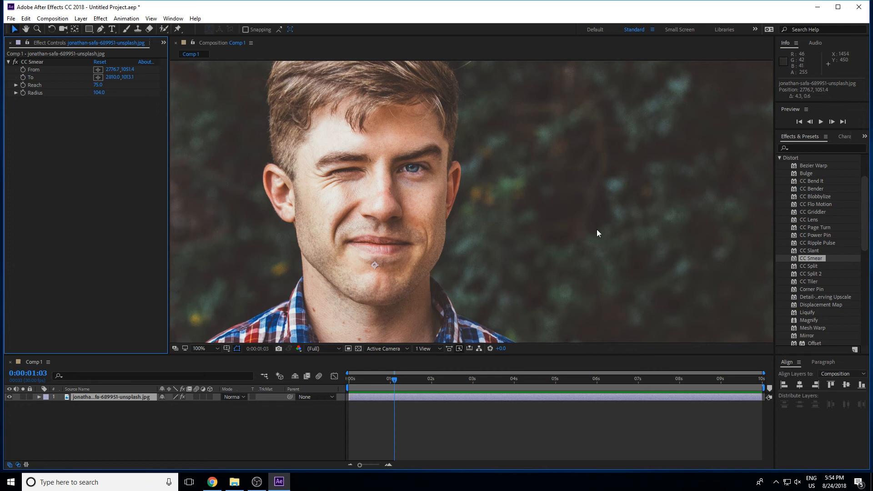
mouse_move(846, 247)
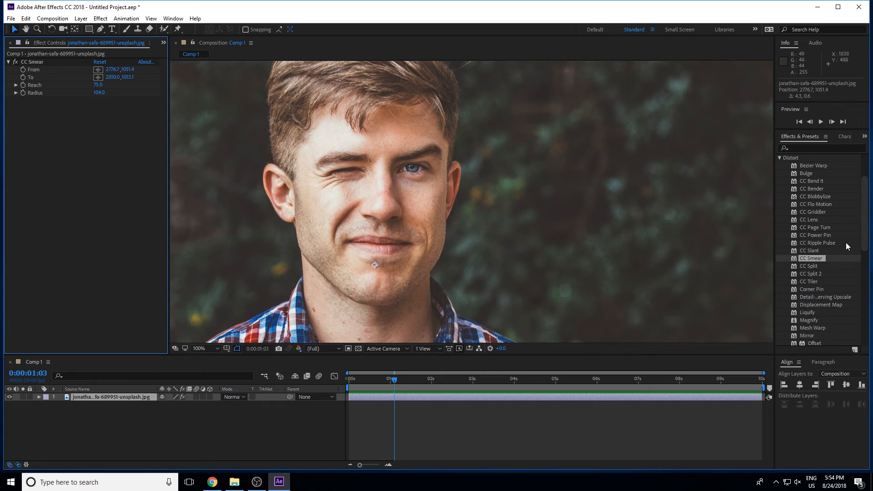
mouse_move(815, 271)
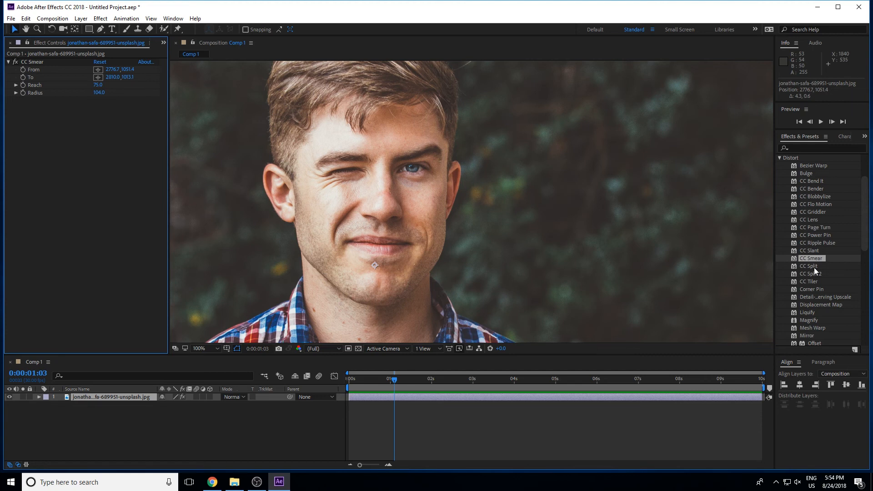
Try CC Split on the mouth, widening the split then closing it back to zero
double_click(809, 265)
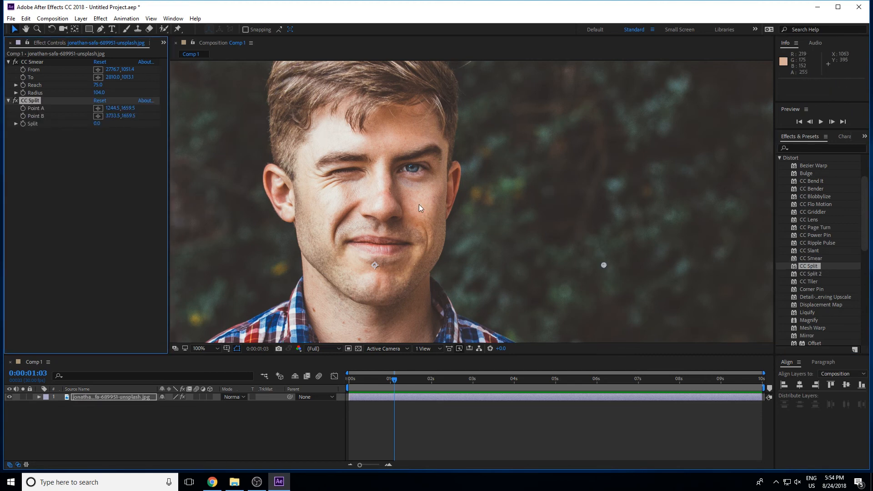
click(32, 62)
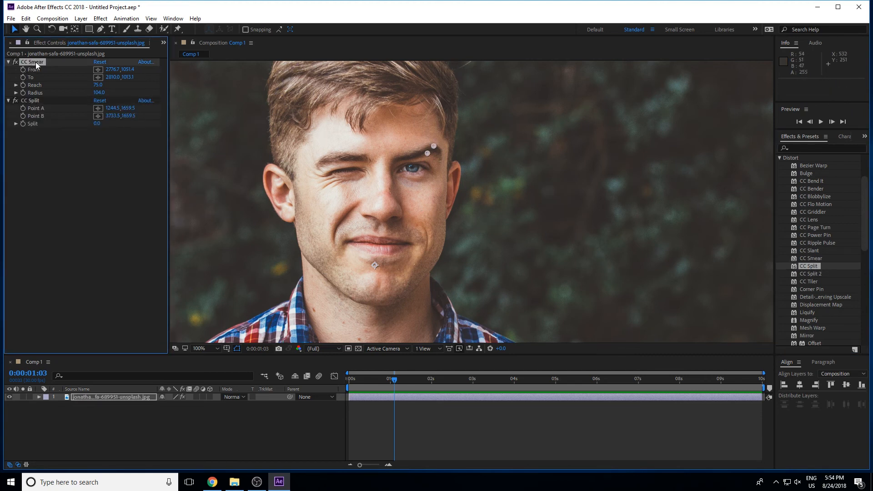
click(31, 100)
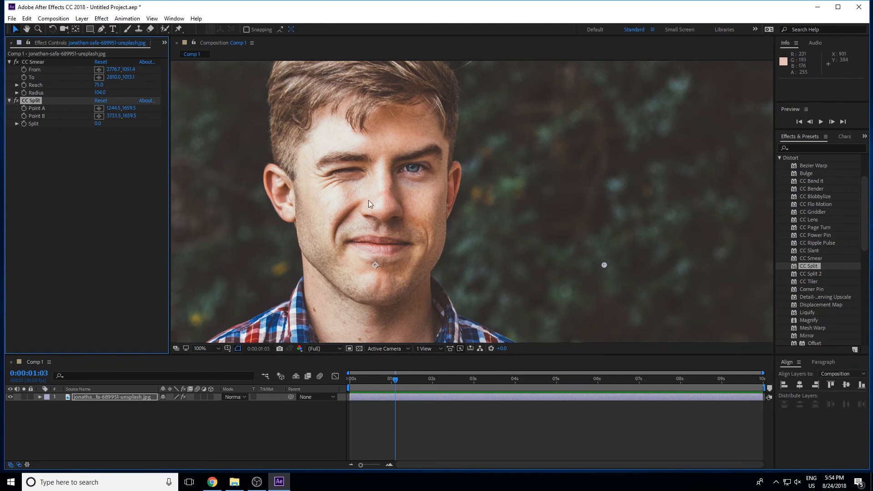
click(200, 349)
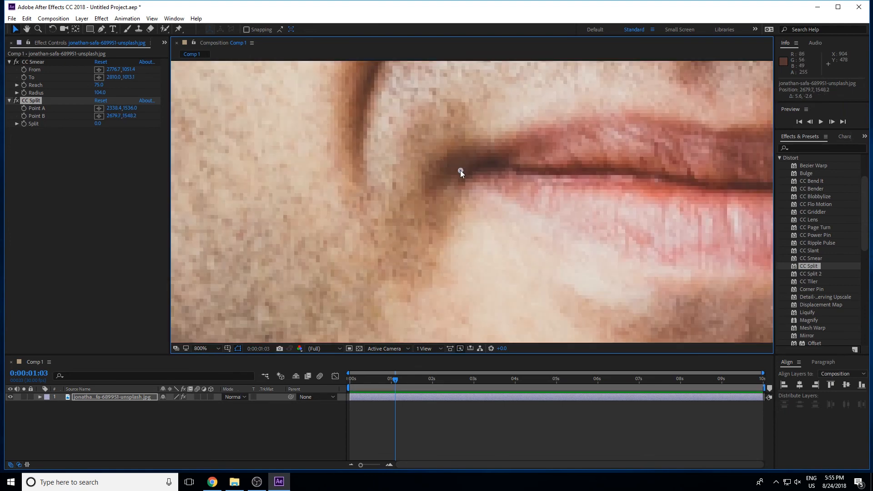
click(200, 348)
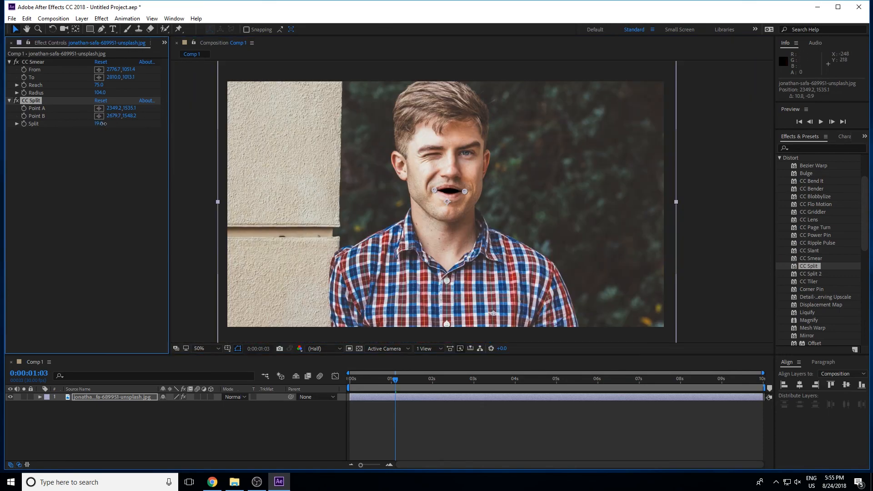
drag(100, 123, 97, 123)
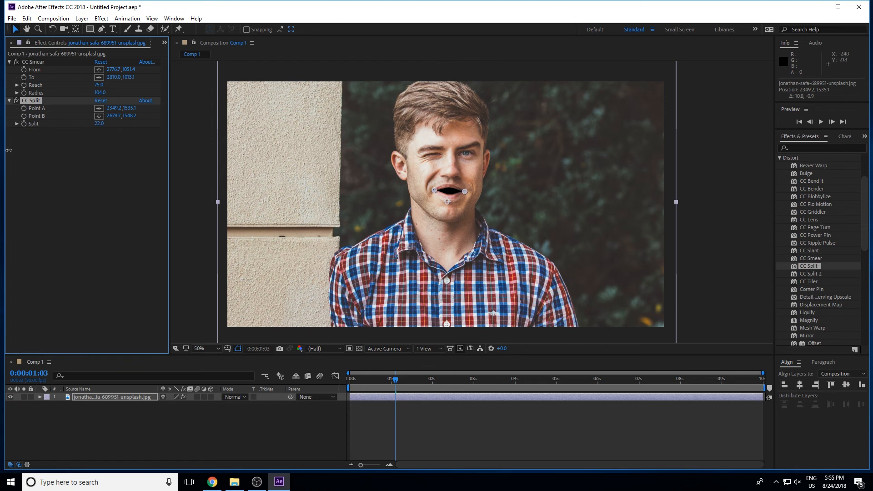
click(99, 122)
text(10)
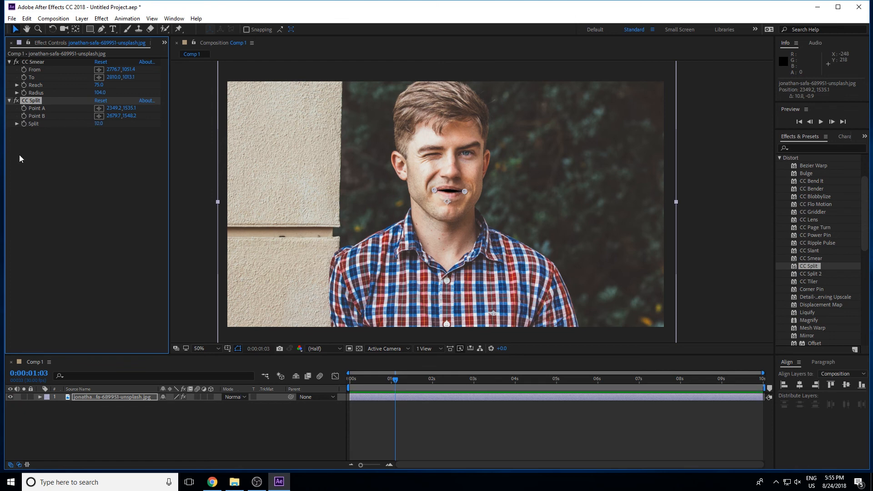
mouse_move(455, 206)
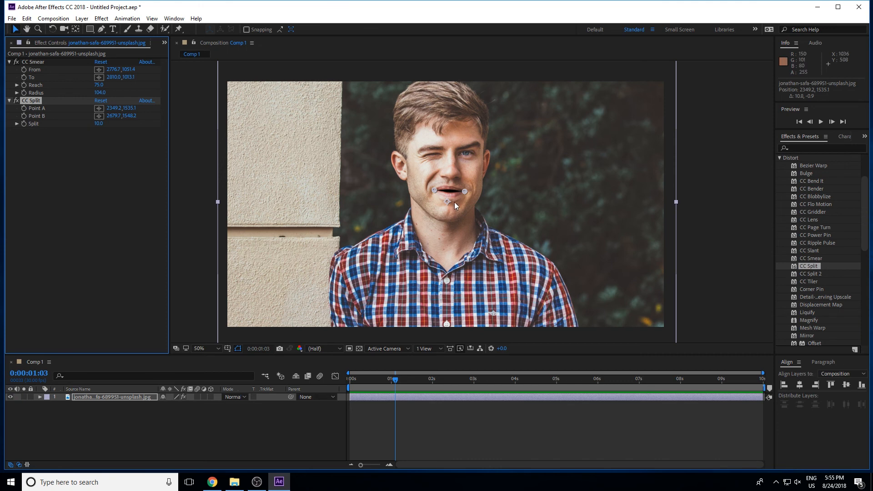
mouse_move(99, 131)
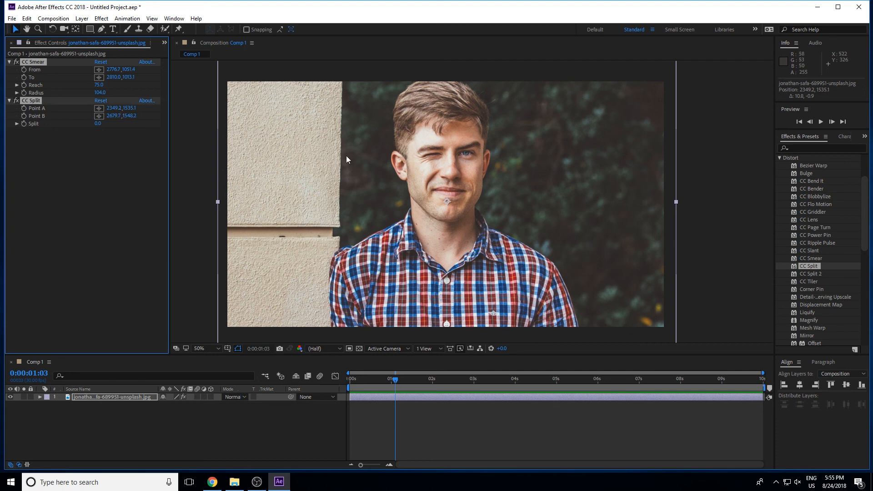
mouse_move(360, 187)
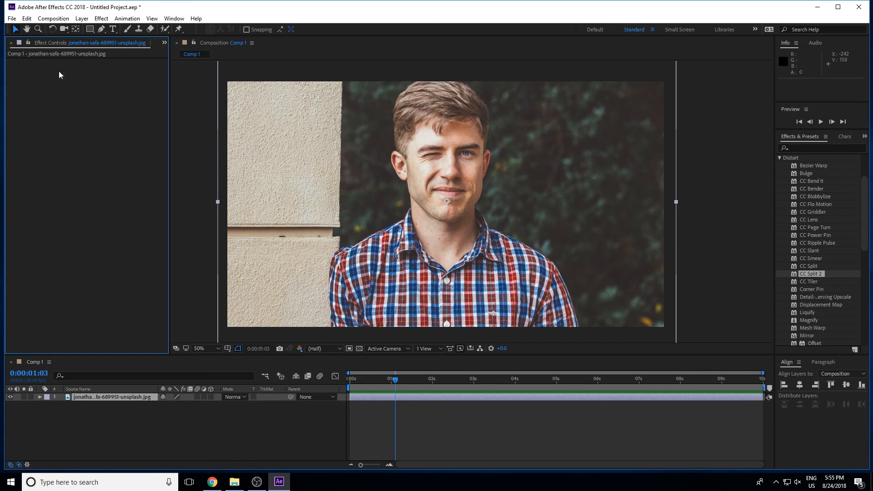
mouse_move(517, 190)
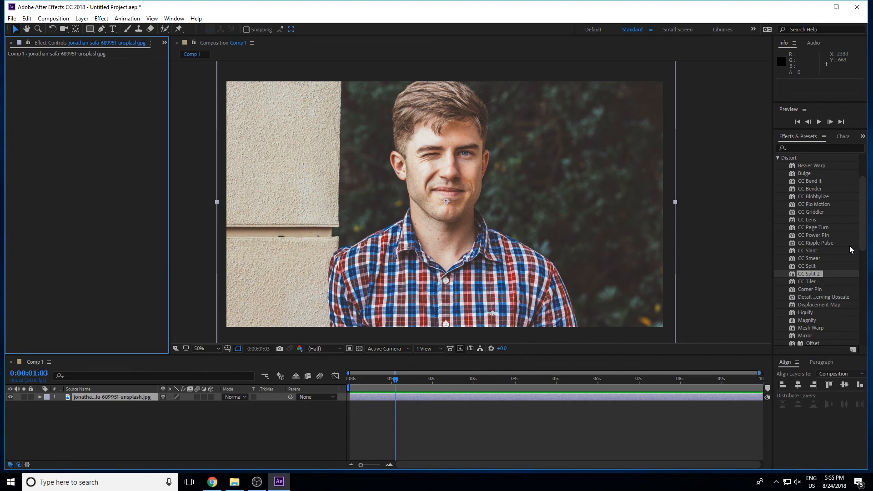
Remove CC Split and CC Smear, leaving the portrait effect-free
scroll(down, 3)
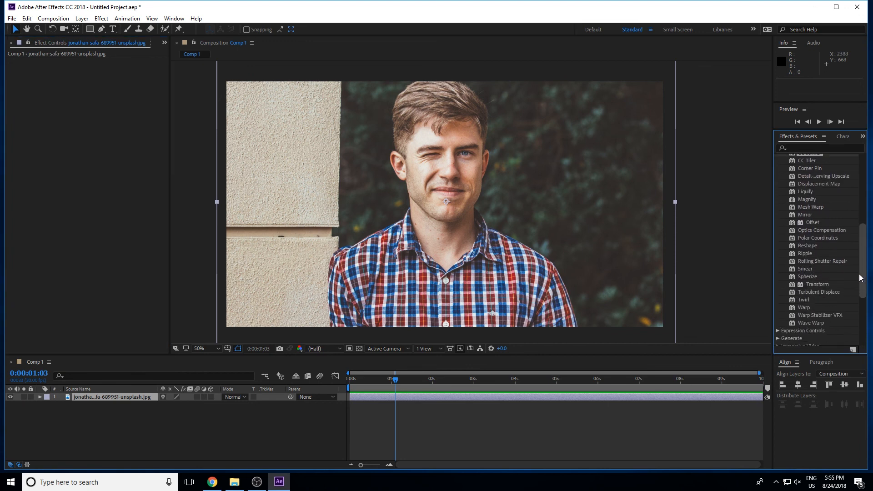
Switch to Chrome and browse the Creative Studio FX channel's tutorial uploads list
click(211, 482)
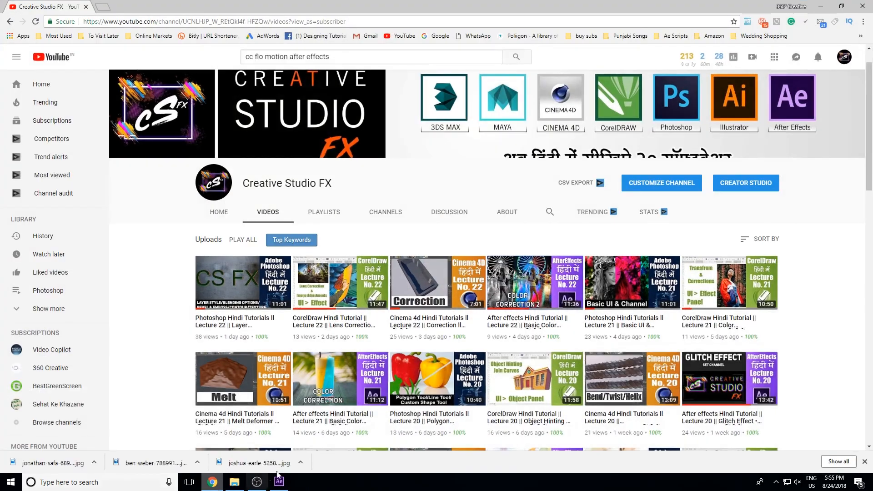
scroll(down, 3)
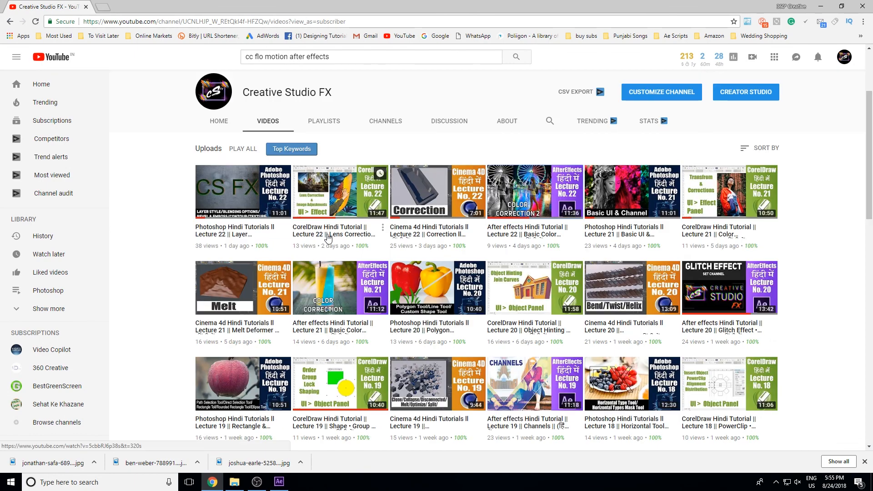
scroll(down, 3)
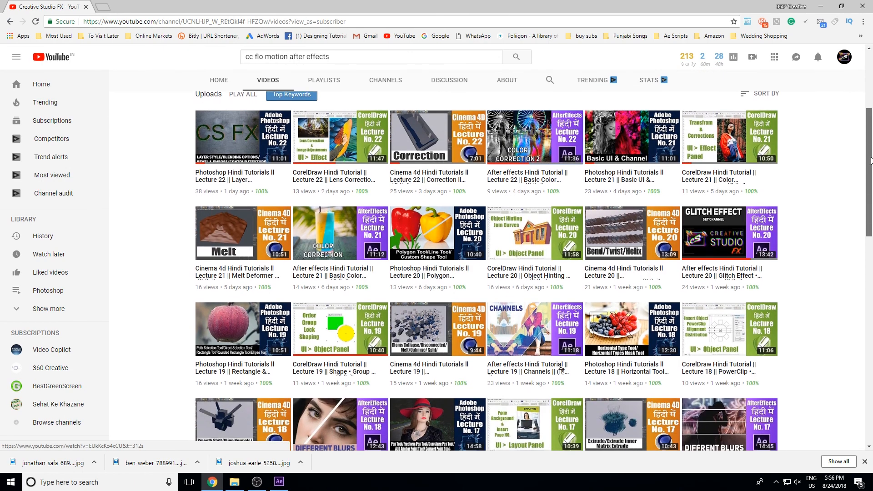
scroll(up, 3)
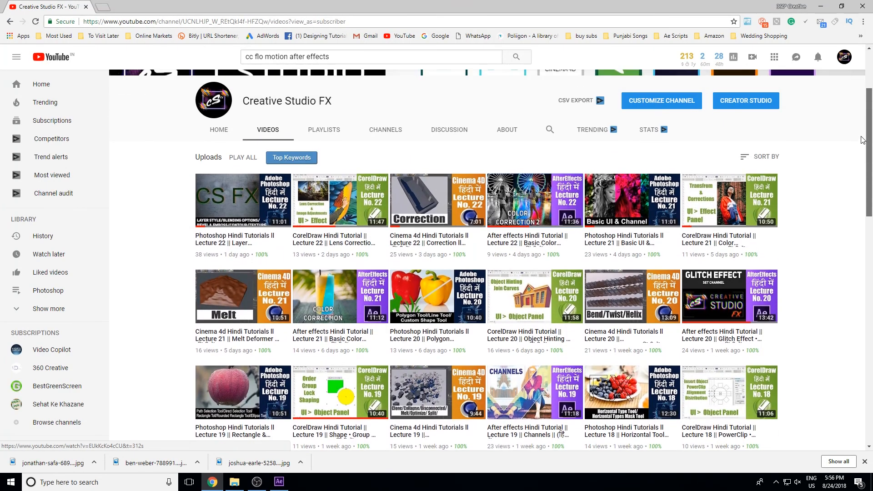